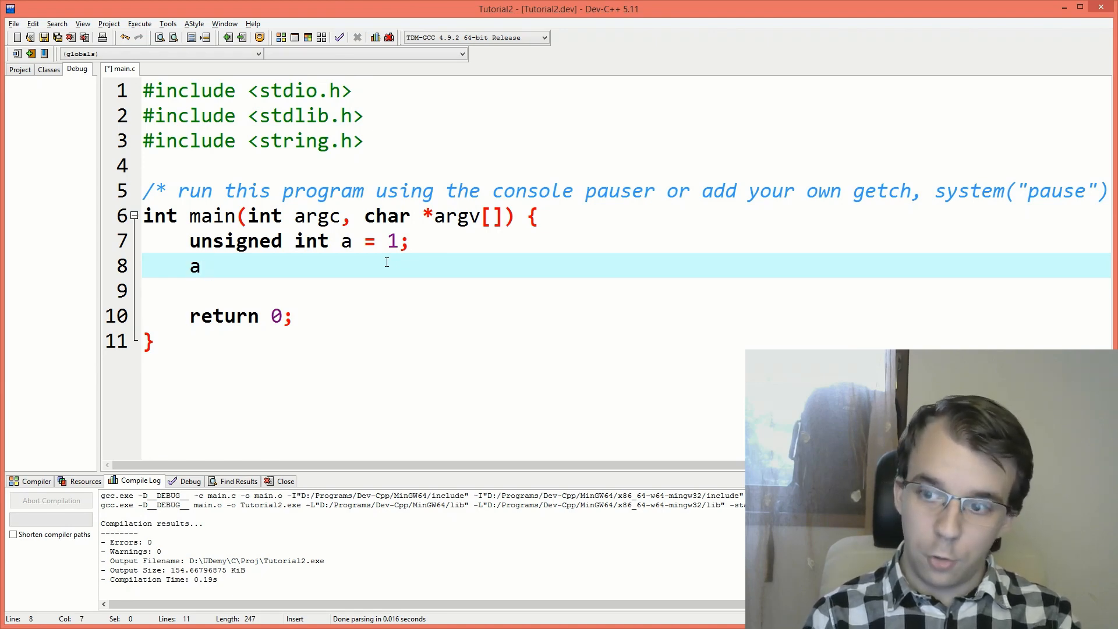
Write printf("Left shifted by 1: %d\n", a << 1); on line 8.
text(<<)
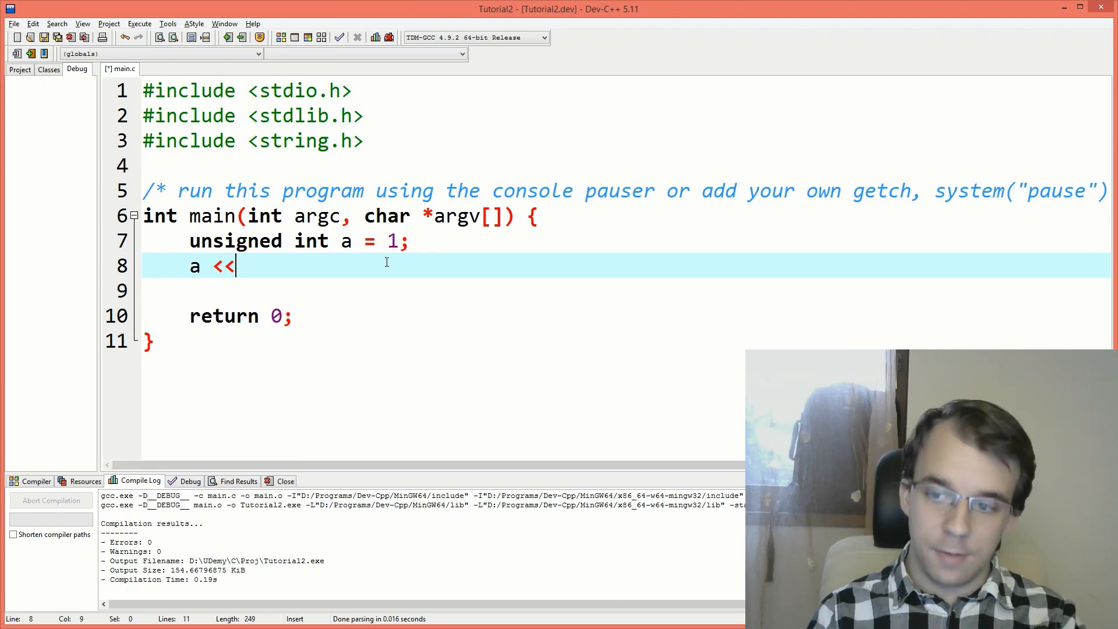
text(" ")
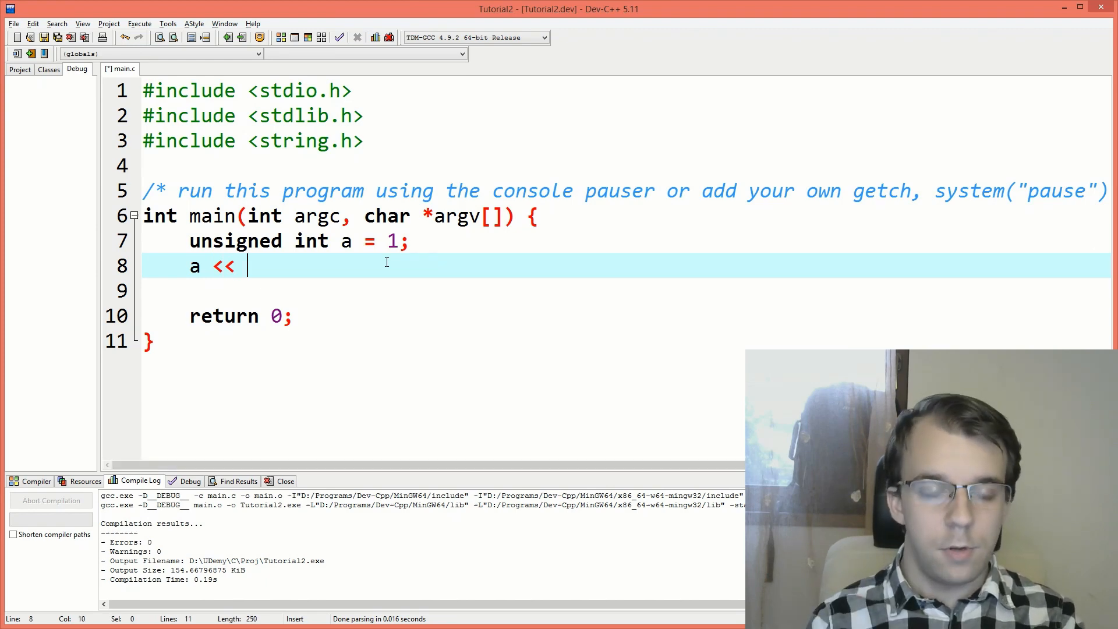
text(1)
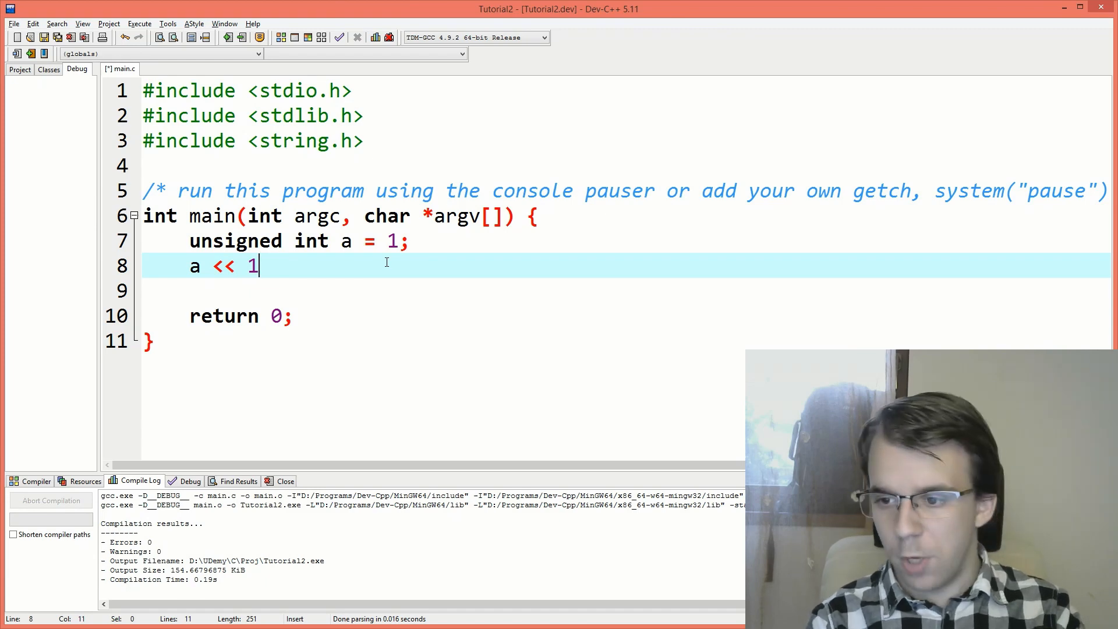
text(printf)
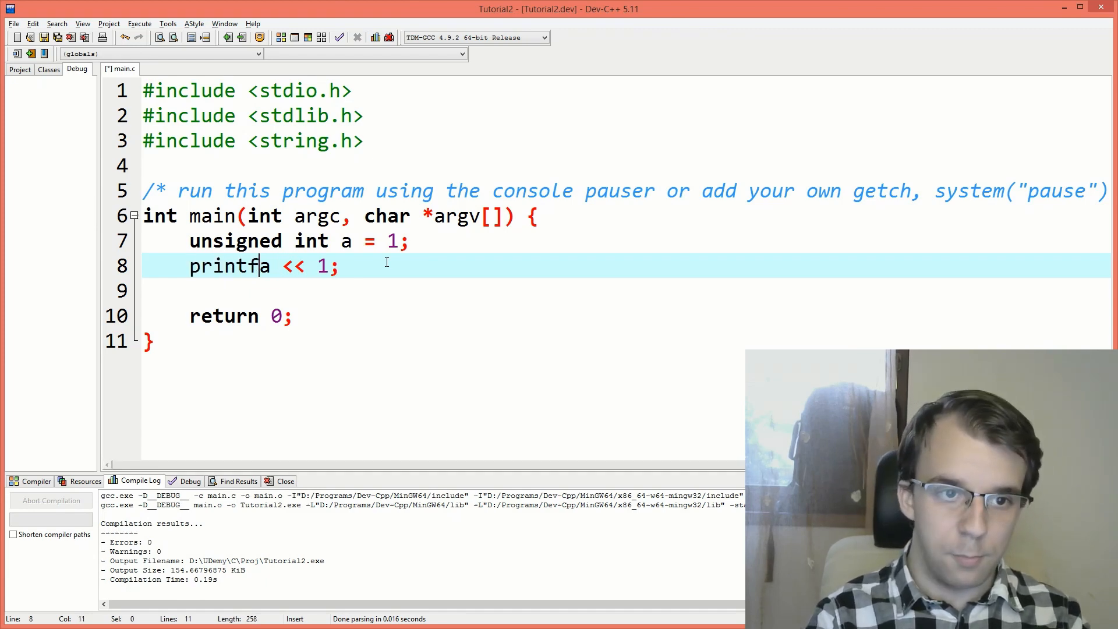
text(("%)
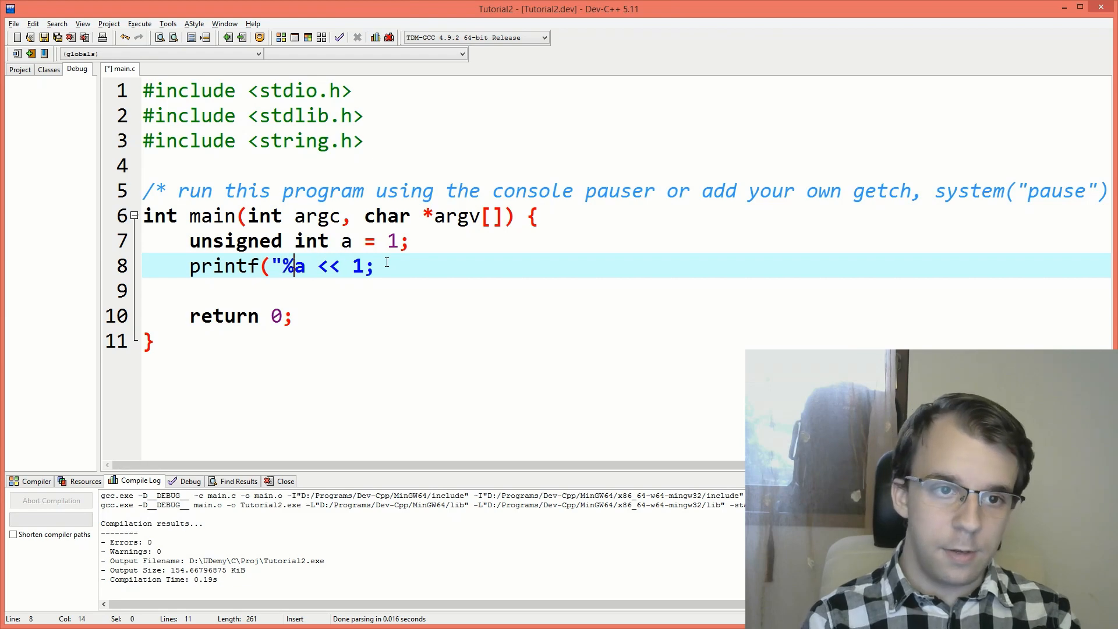
text(Led)
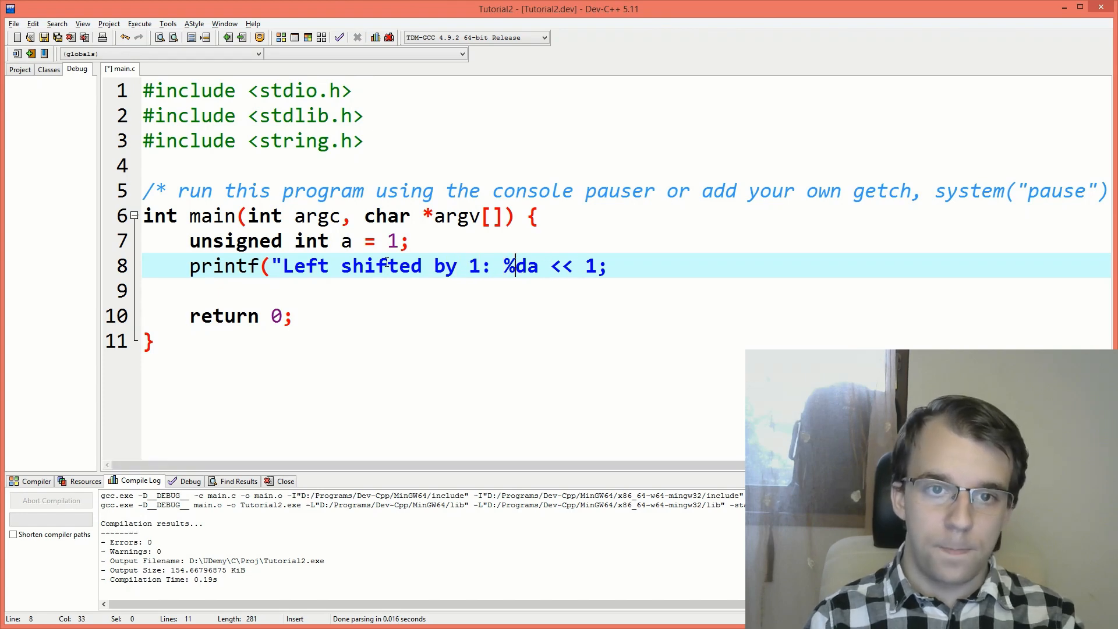
text(\n",)
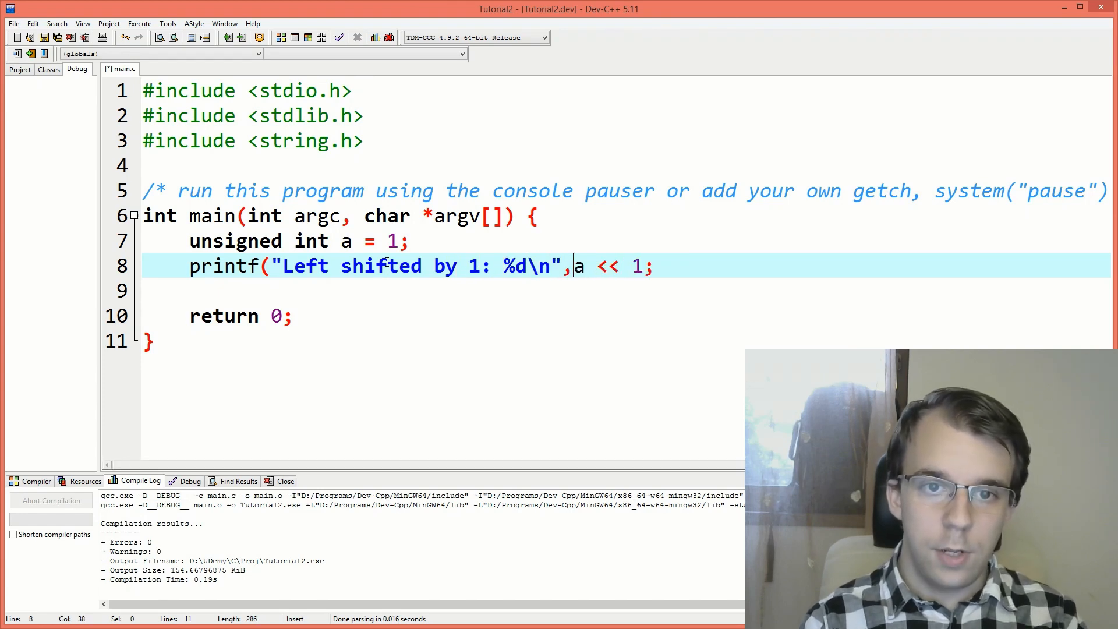
text();)
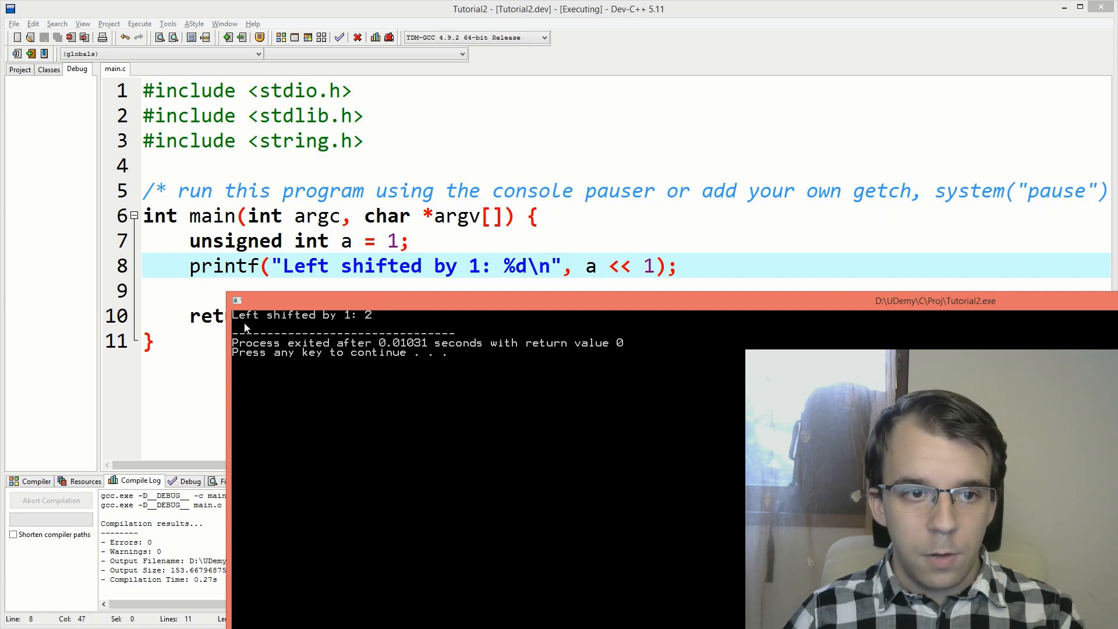
mouse_move(383, 333)
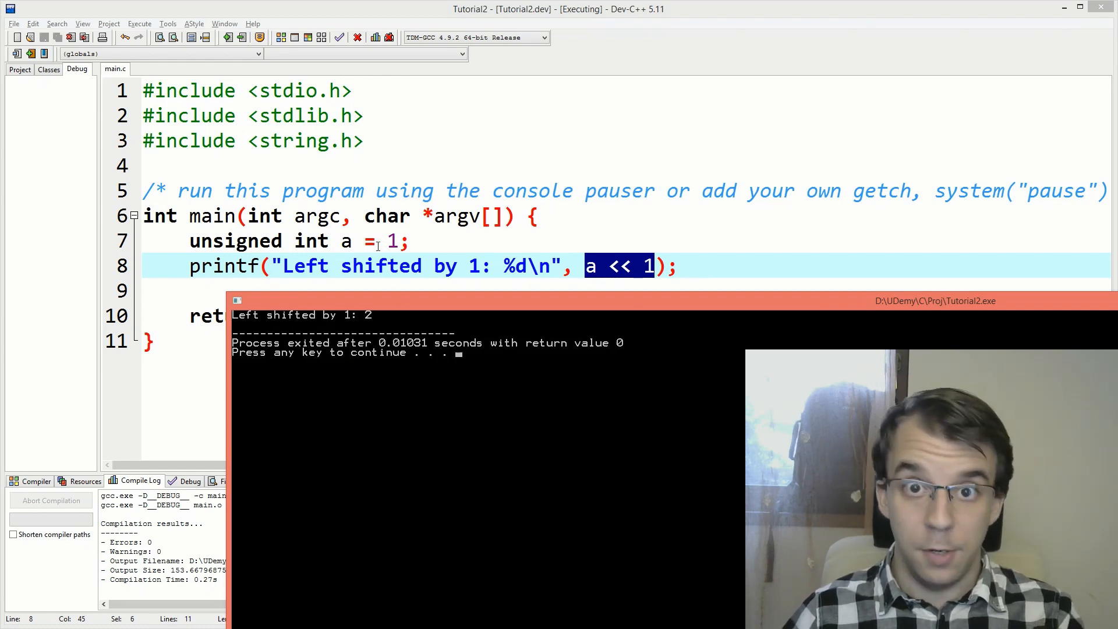
Dismiss the console window after it shows 'Left shifted by 1: 2'.
key(enter)
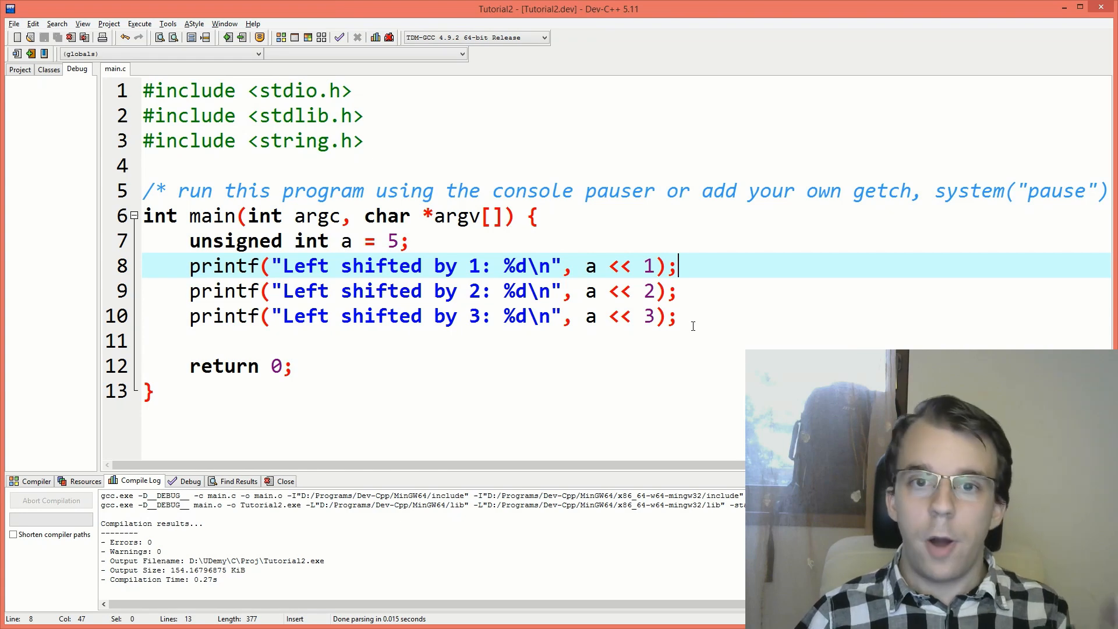
Change a's starting value to 5 and add printf lines for shifts by 2 and 3.
double_click(648, 266)
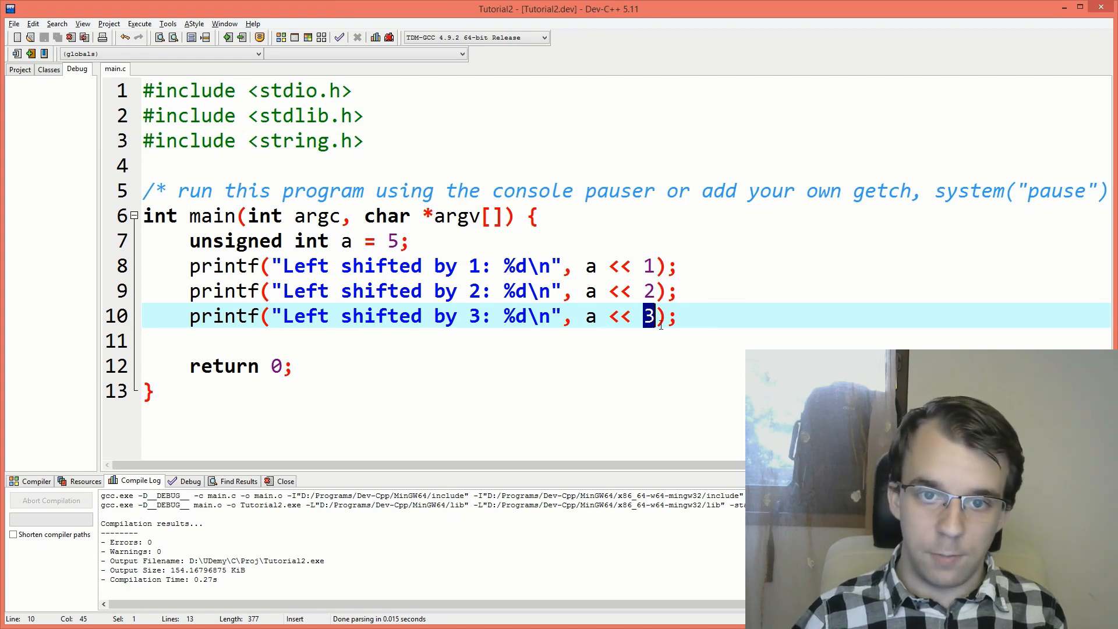
click(740, 315)
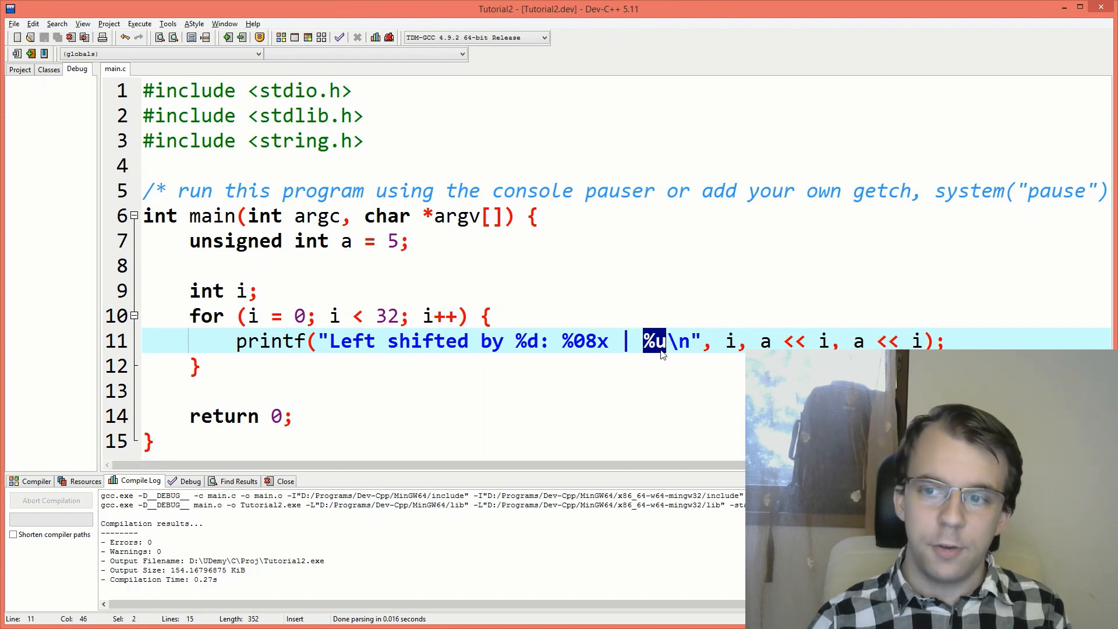
Zero-pad the loop's shift index to two digits with %02d in the printf.
double_click(235, 241)
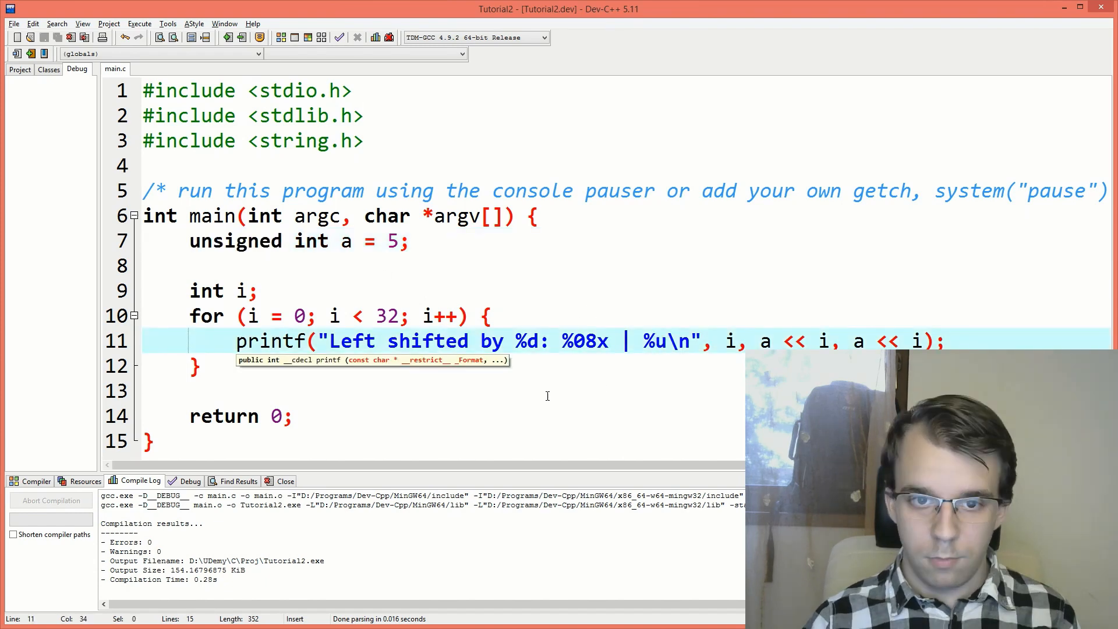
text(02)
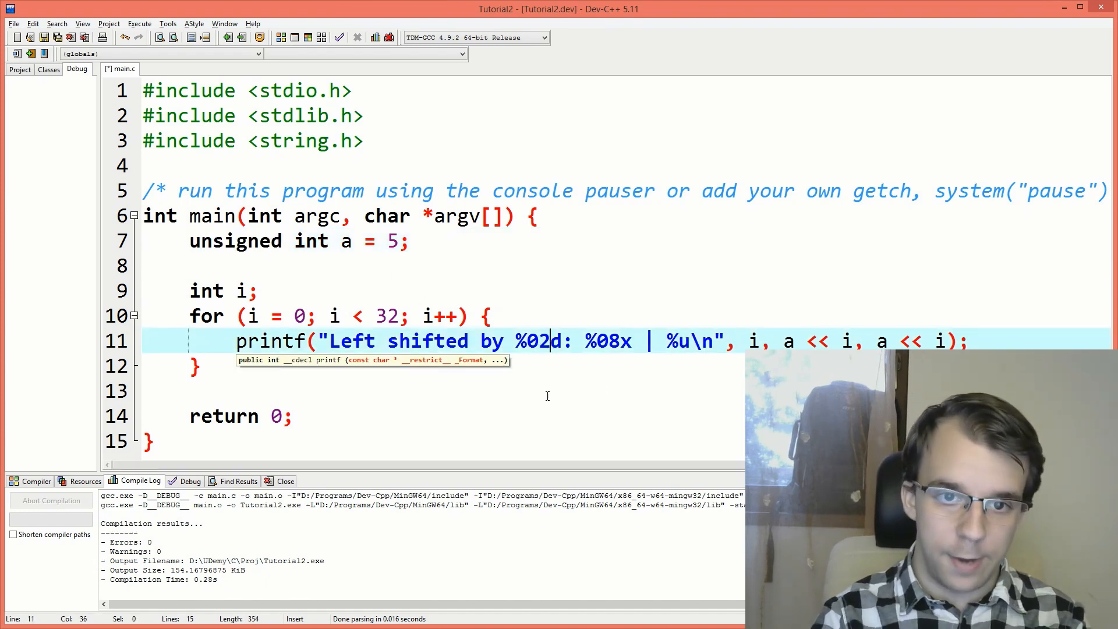
double_click(534, 341)
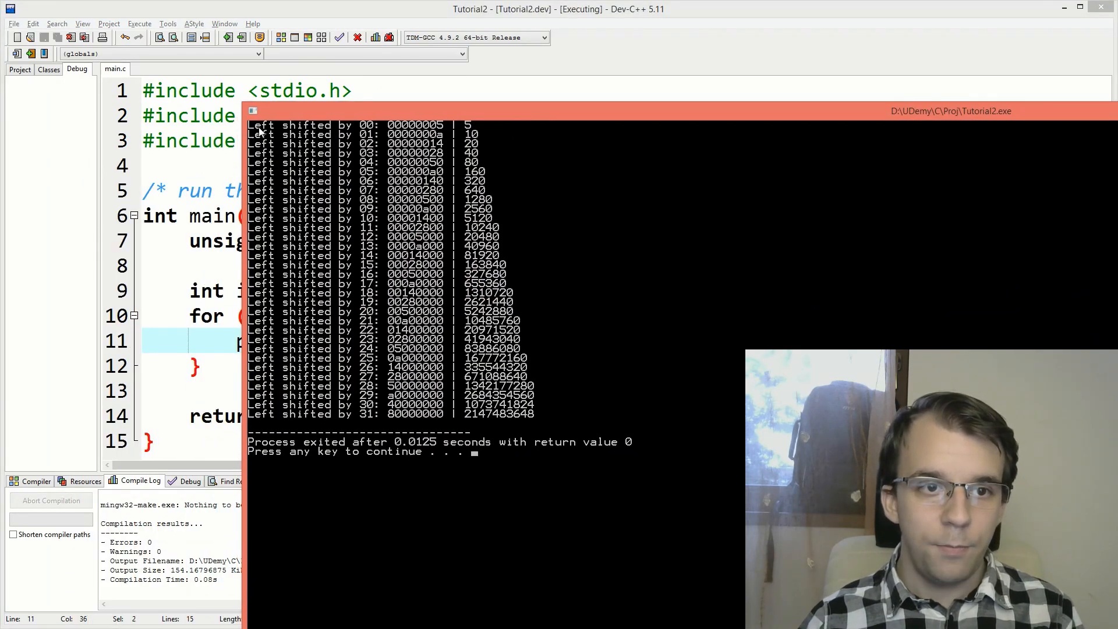
mouse_move(371, 133)
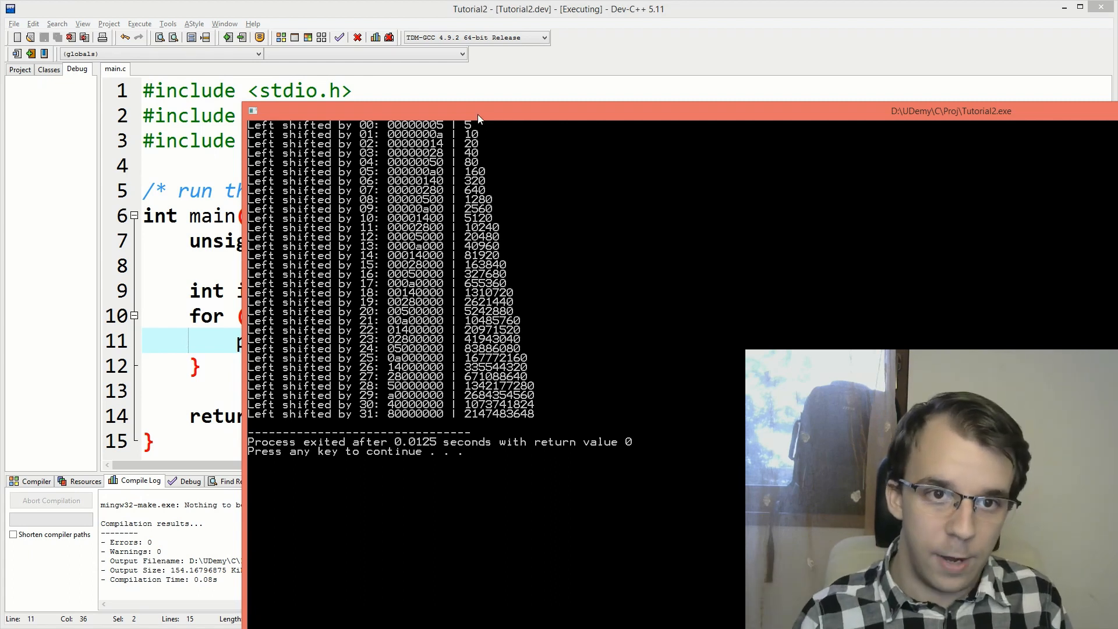
Inspect the console's 32 lines of shifted hex and decimal values.
drag(477, 111, 407, 259)
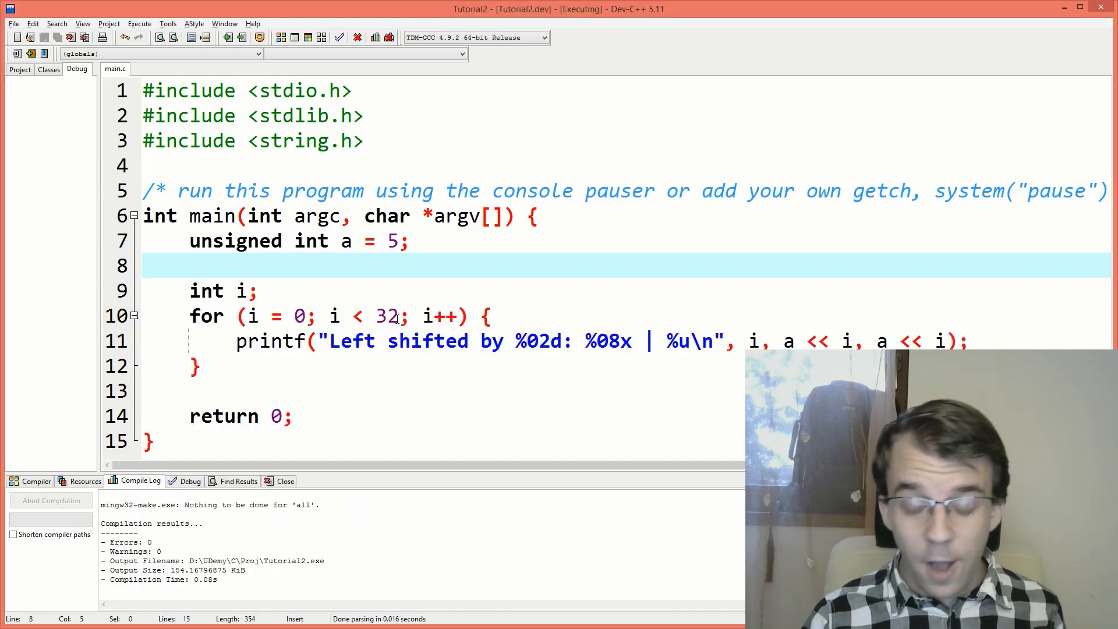
Type the comments // 5 = 0101, // 10= 1010 and // 20= 10100 on separate lines.
text(// 5)
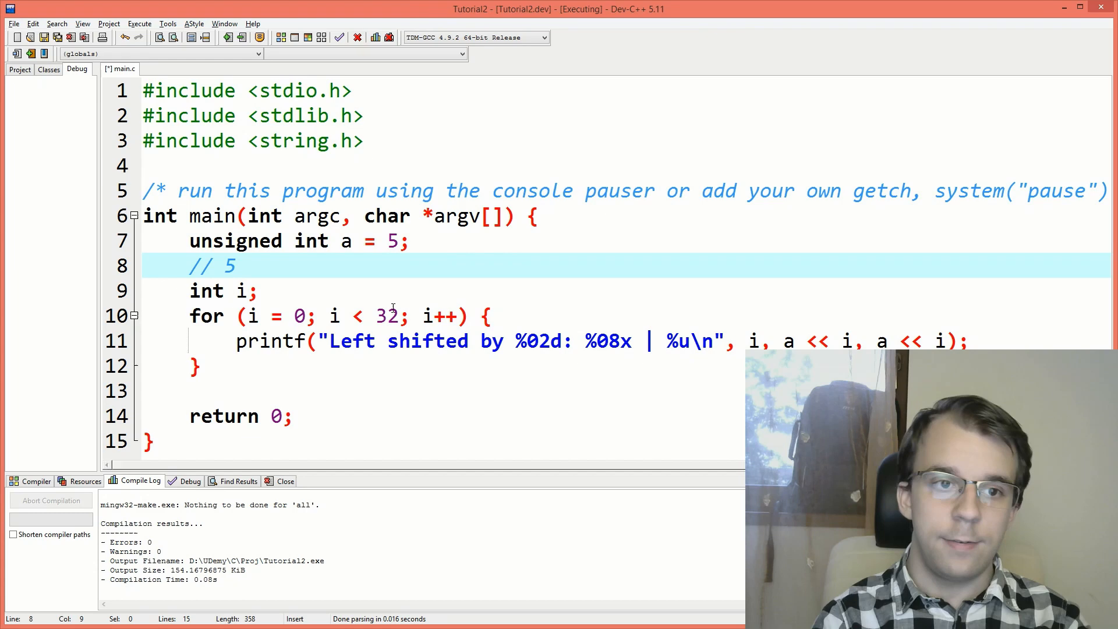
text(= 01)
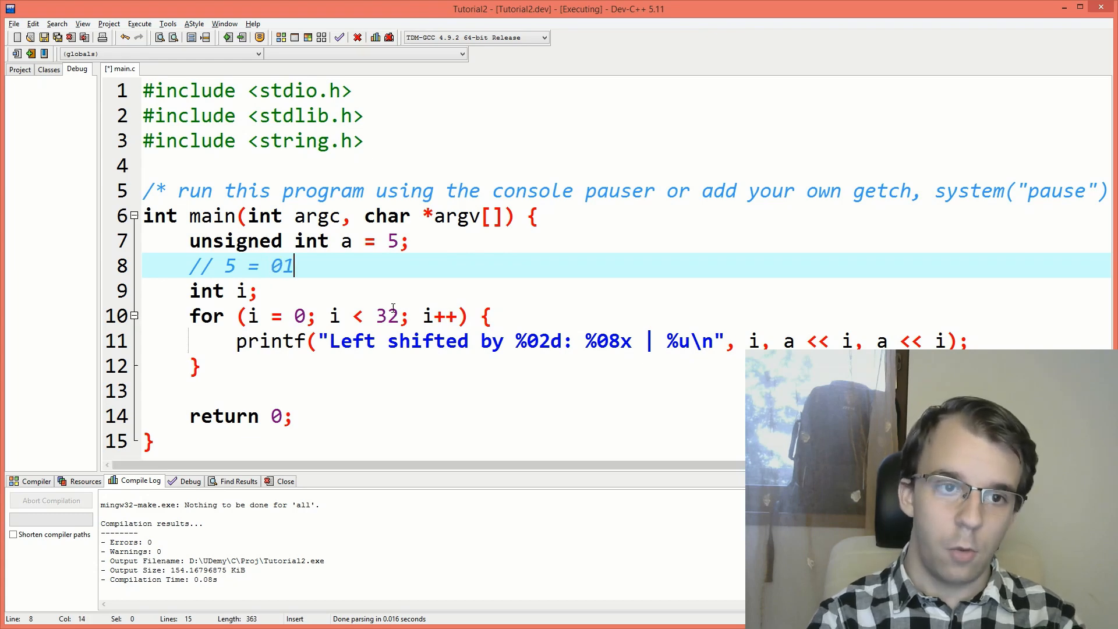
text(01)
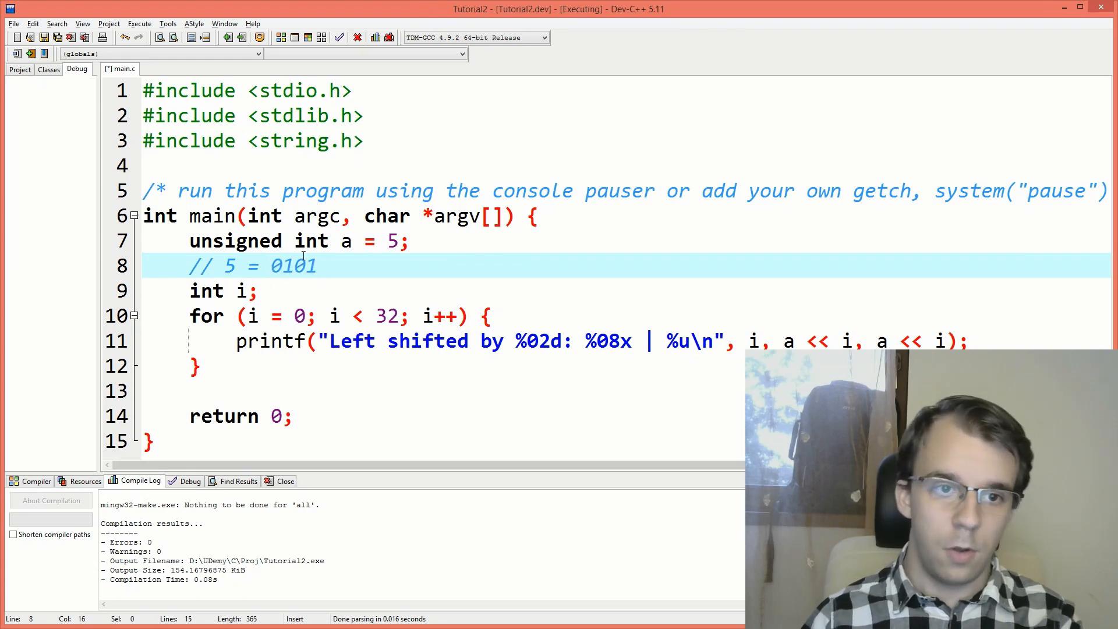
double_click(285, 265)
text(//)
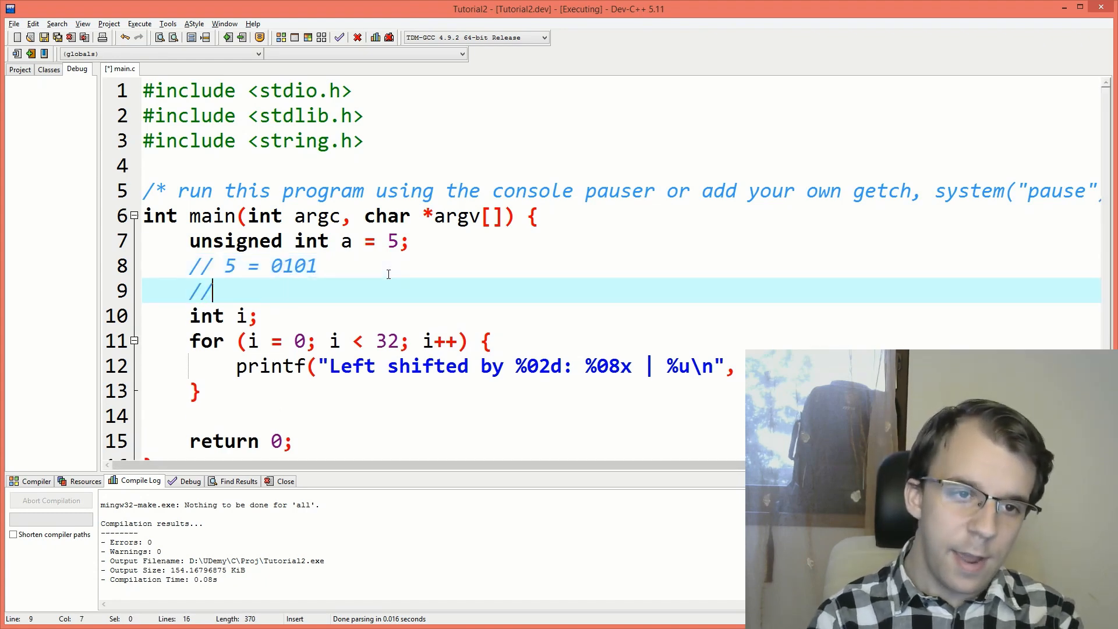
text(10)
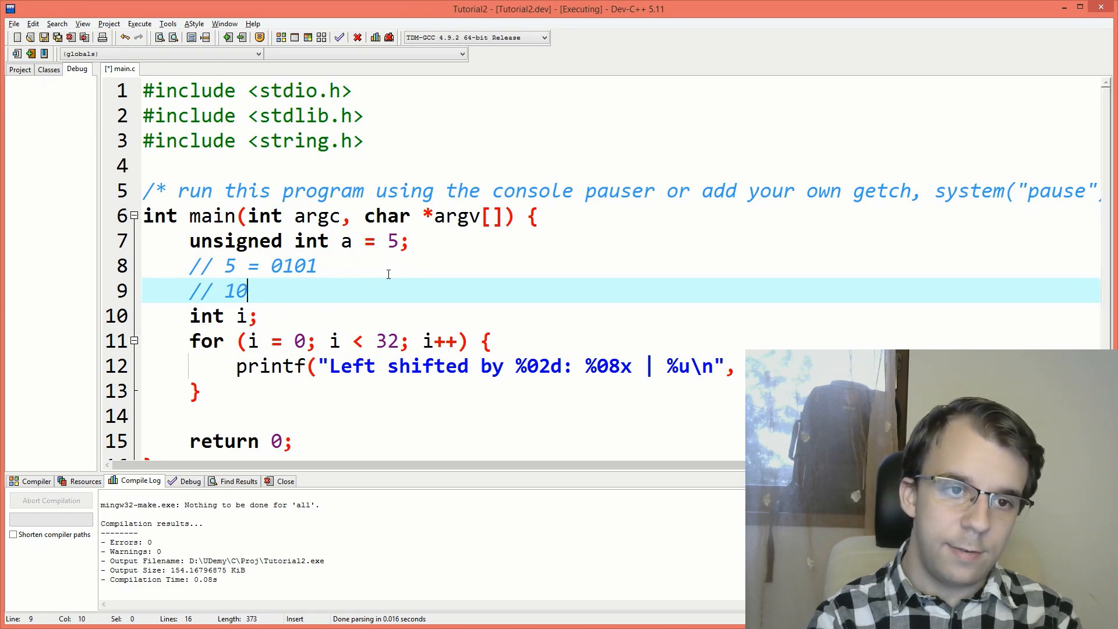
text(= 101)
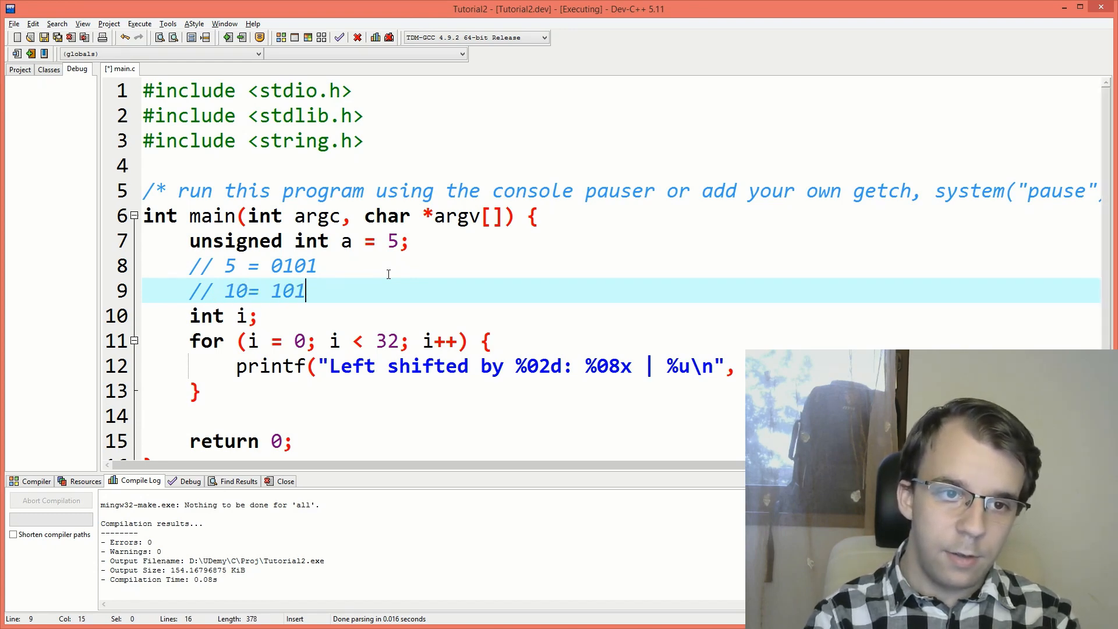
text(0)
text(// 20)
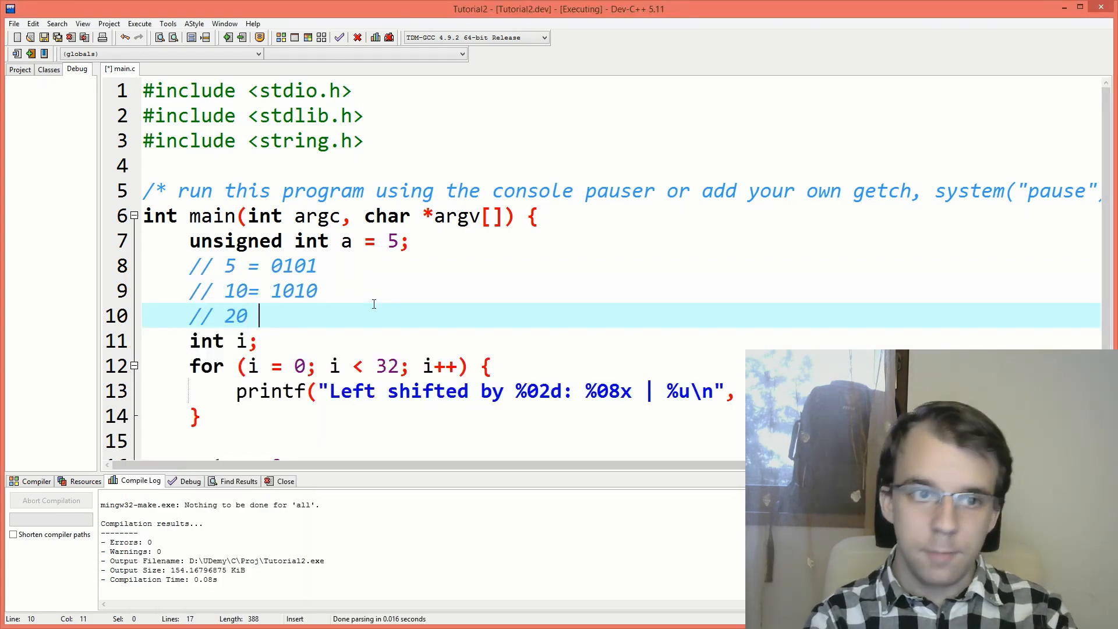
text(=)
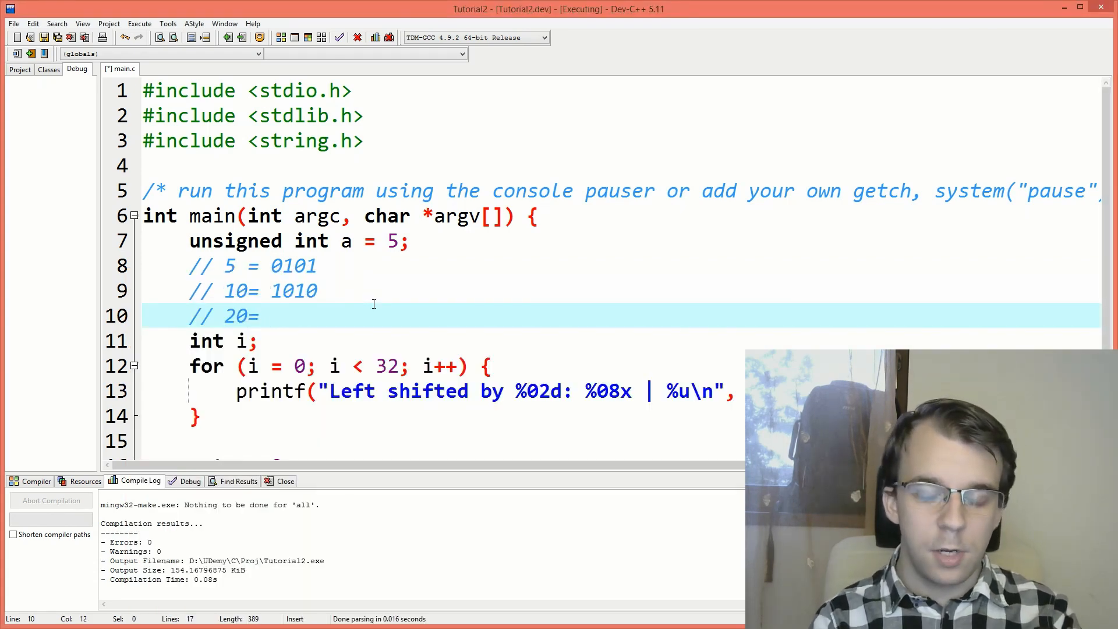
text(1)
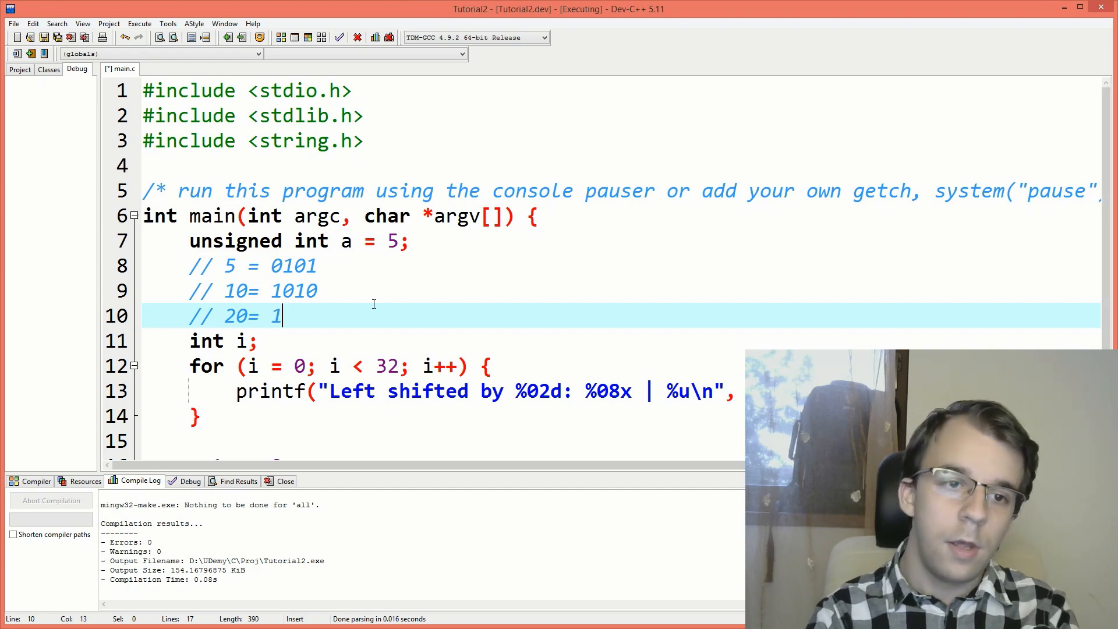
text(0100)
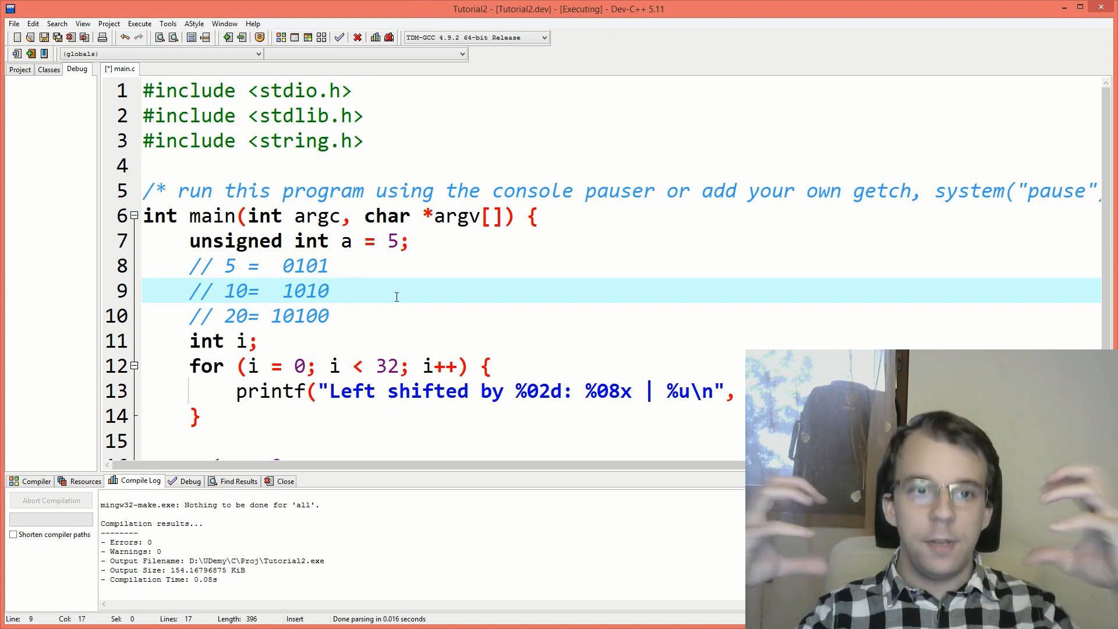
Add the comment // 4 = 0100 on line 11, then highlight 0101 on line 8.
click(330, 290)
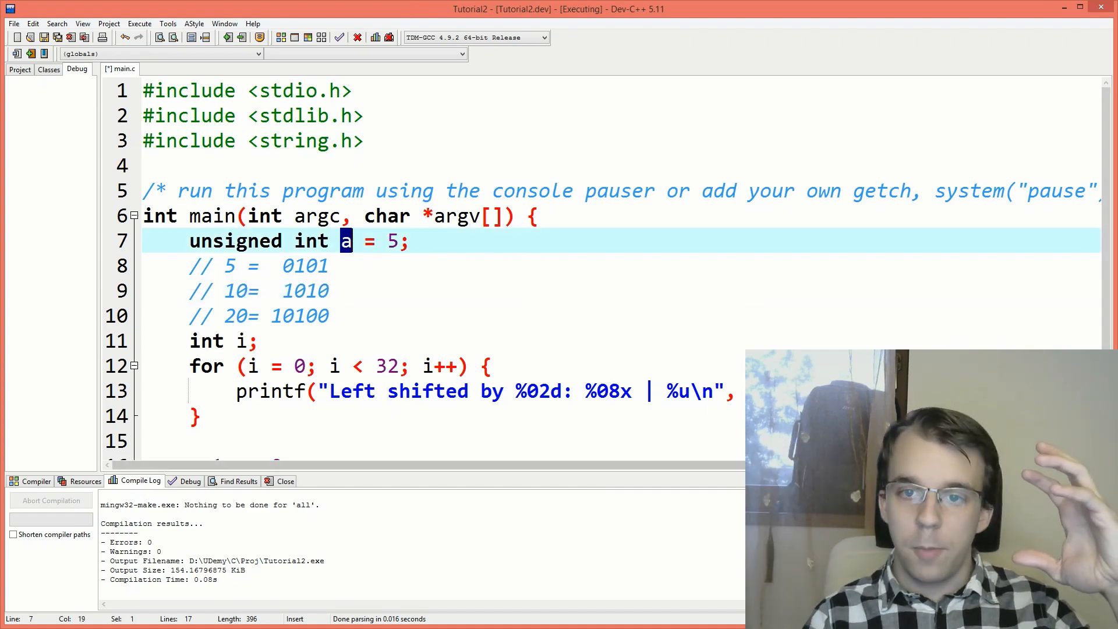
click(356, 391)
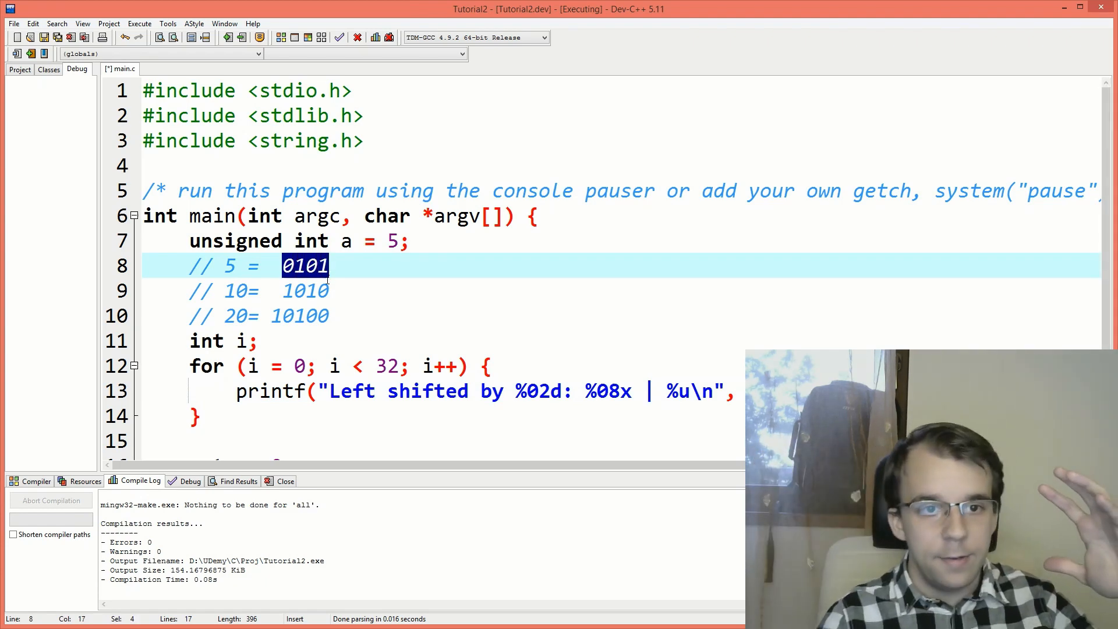
click(325, 290)
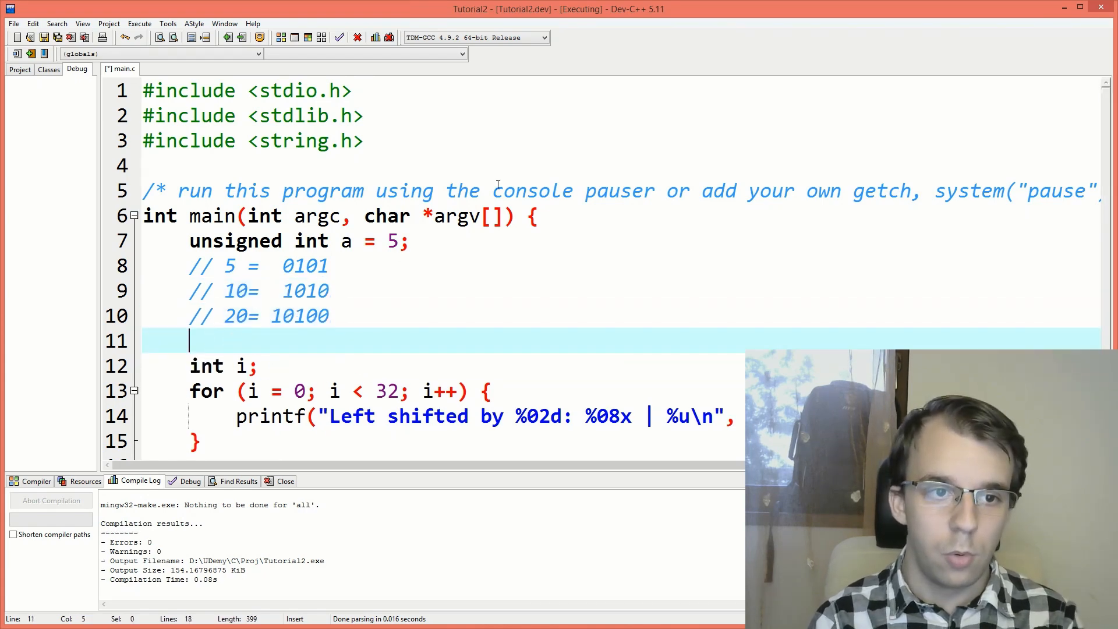
text(// 4 =)
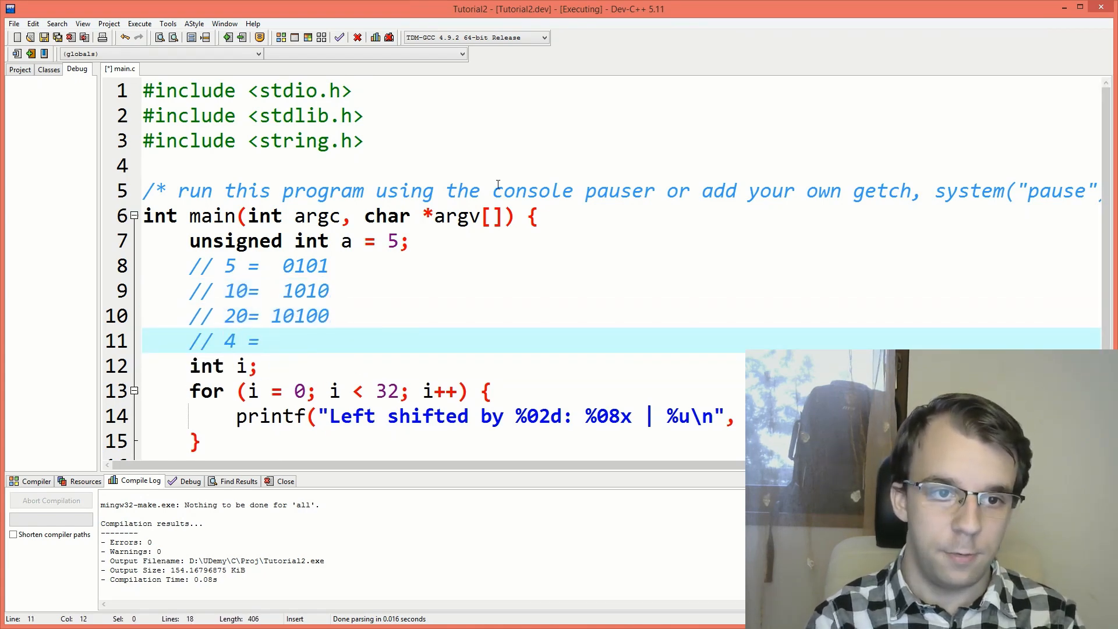
text(0100)
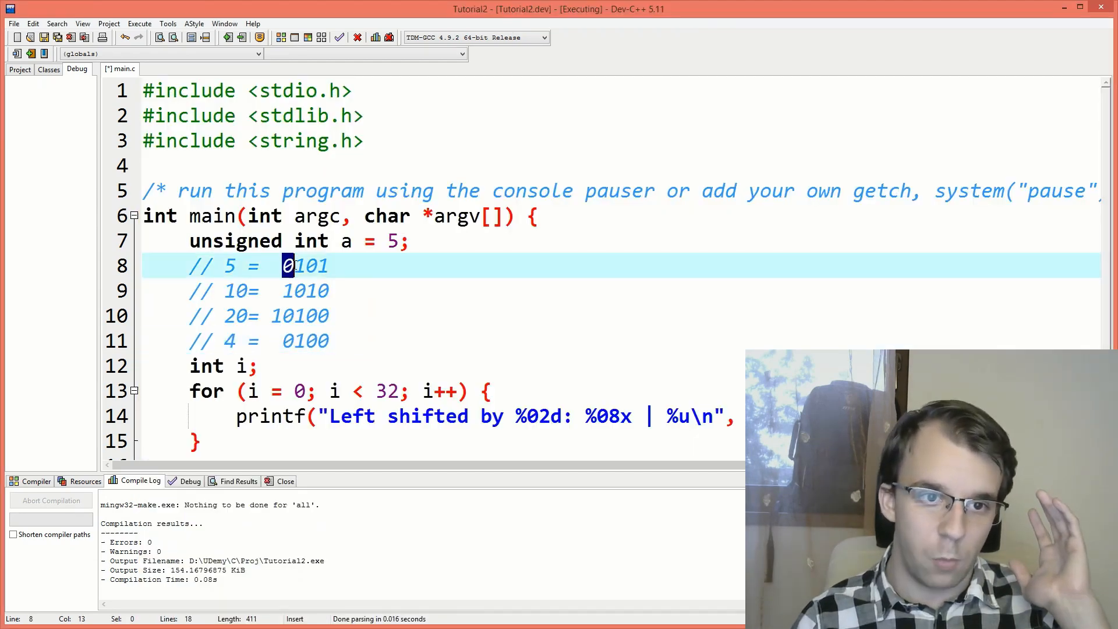
drag(283, 266, 325, 266)
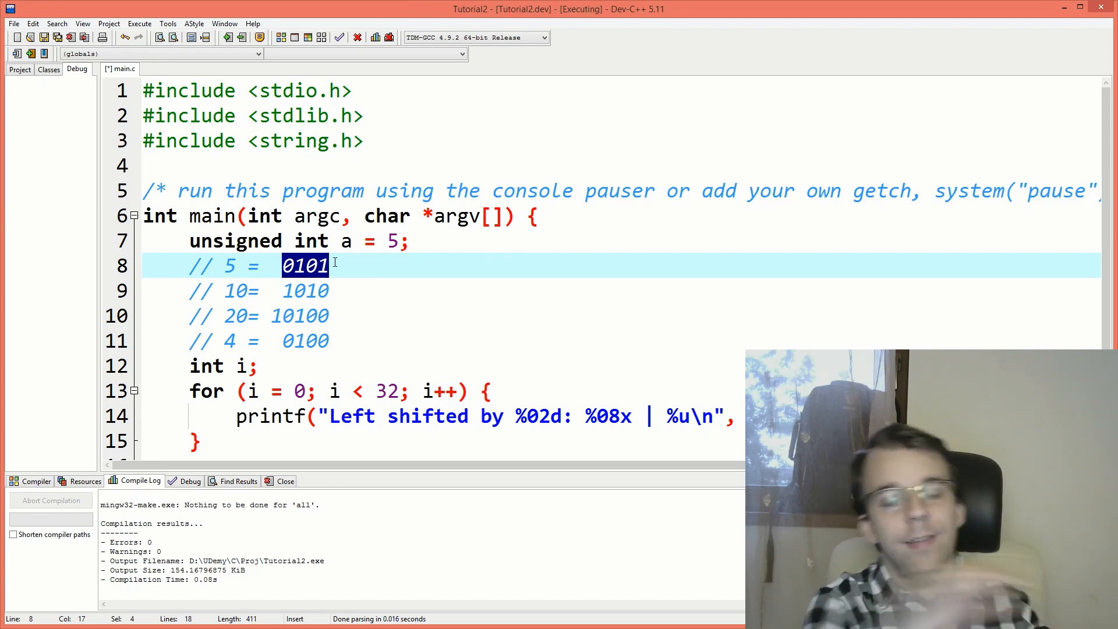
Clear the highlight on 0101 in the line 8 comment.
click(303, 266)
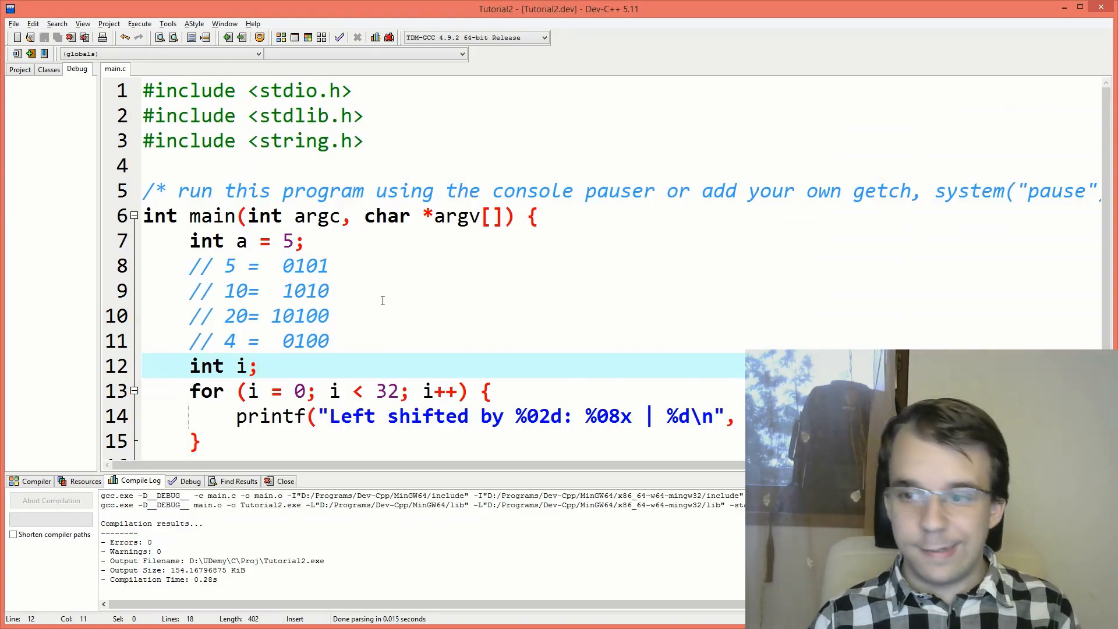
Replace a's starting value 5 with 100000000.
double_click(289, 241)
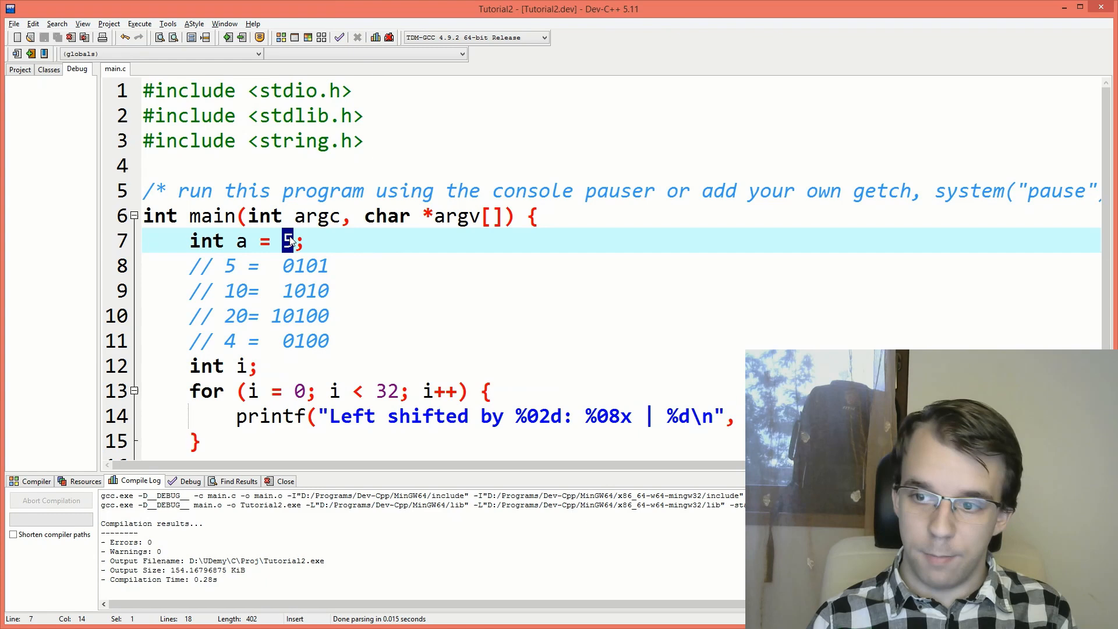
mouse_move(398, 295)
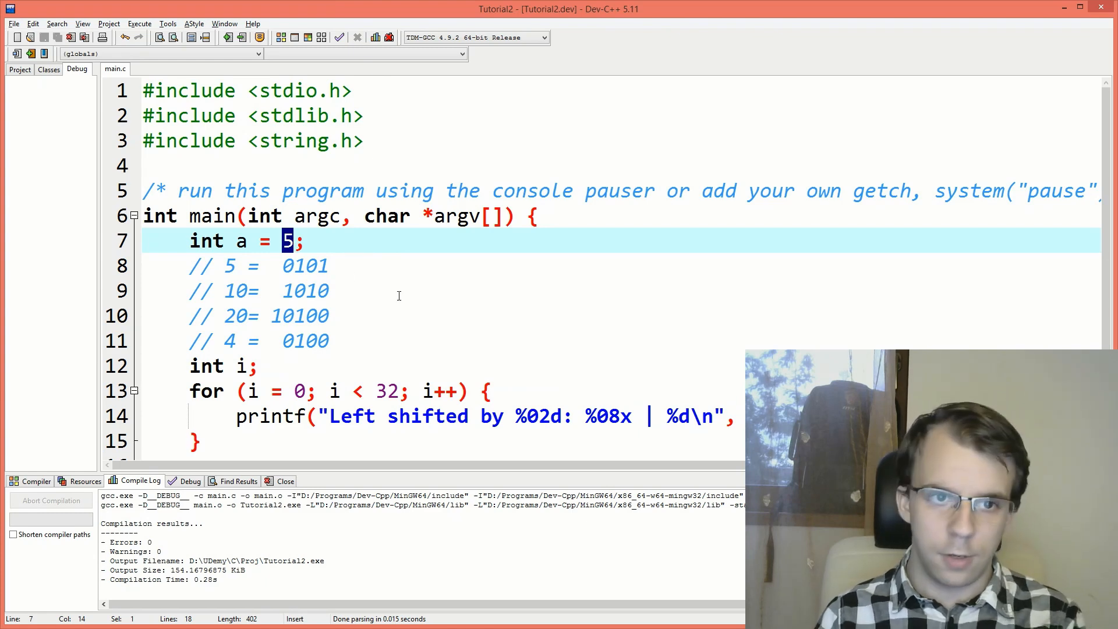
text(100)
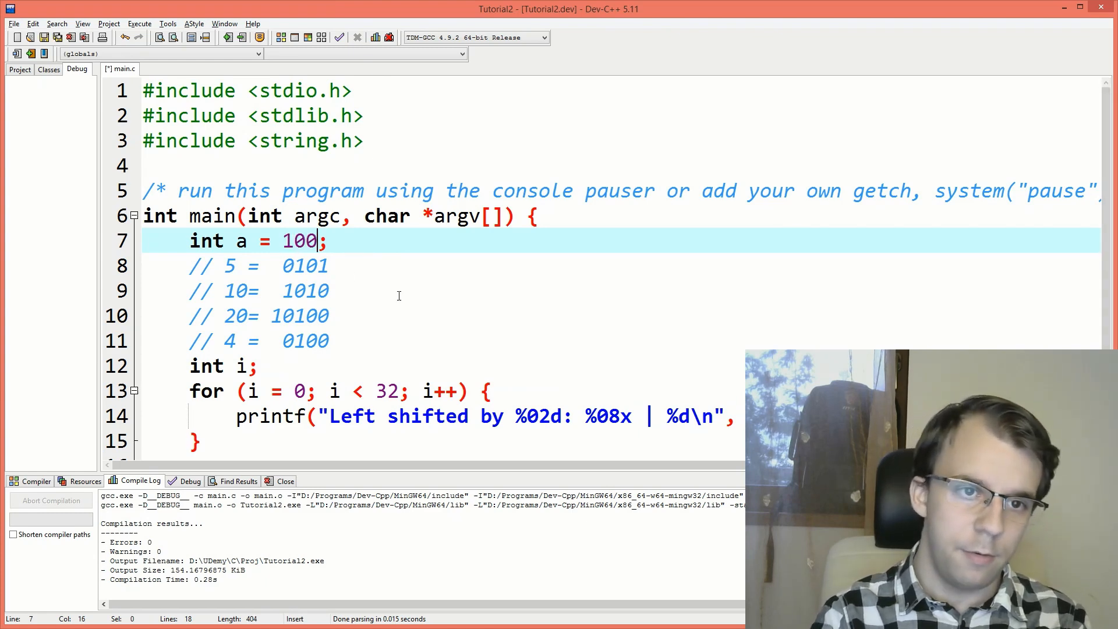
text(000000)
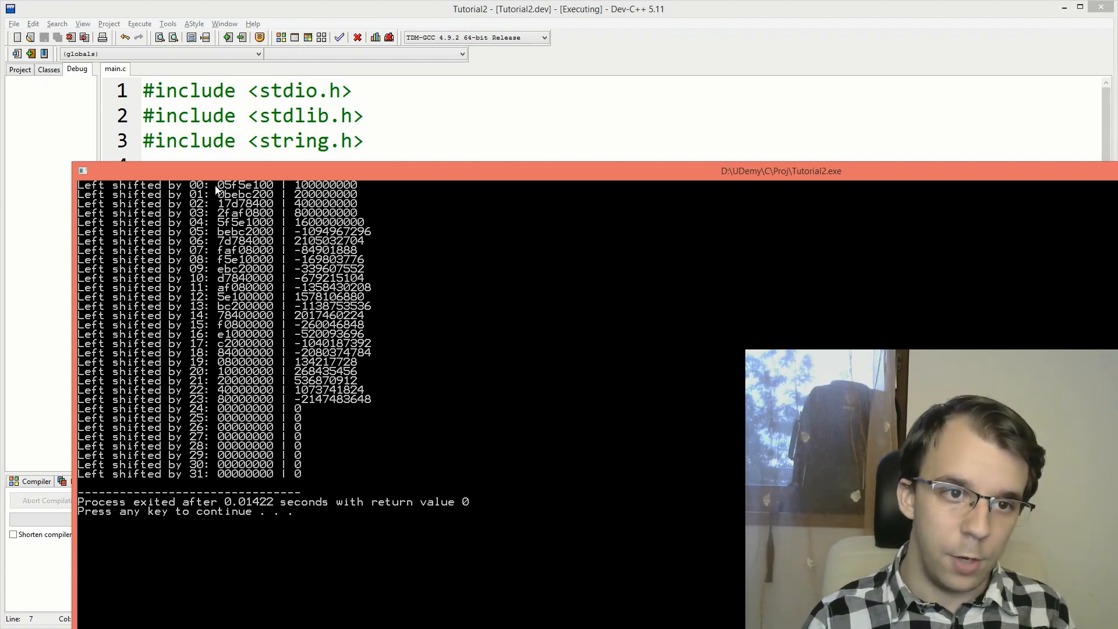
mouse_move(405, 413)
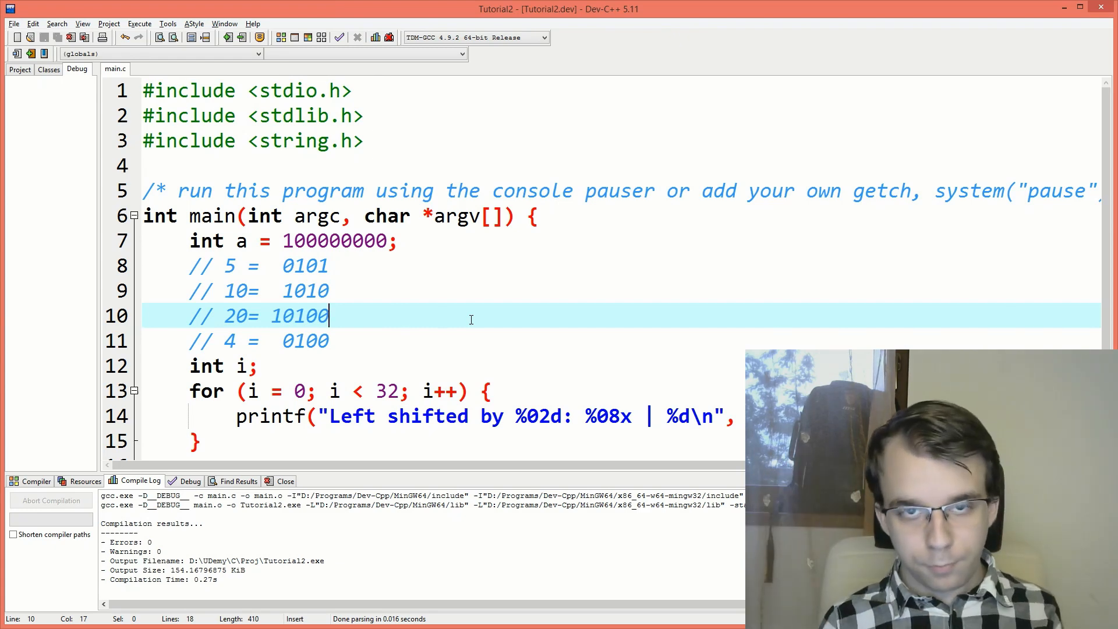
Declare a unsigned, relabel the printf 'Right', and change the << operators to >>.
text(uy)
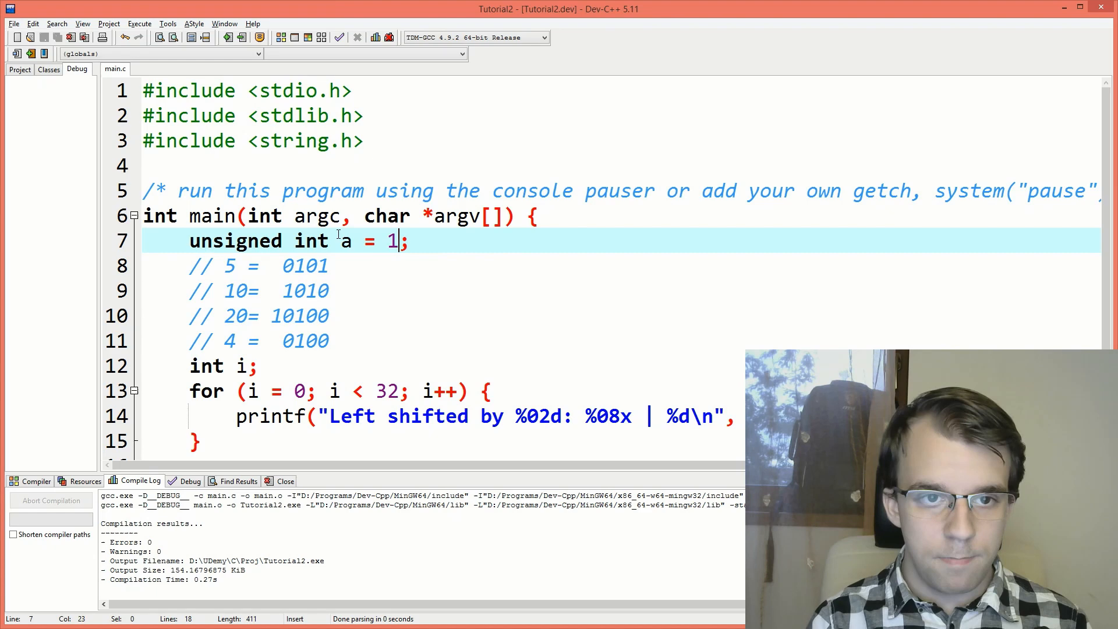
text(00000000)
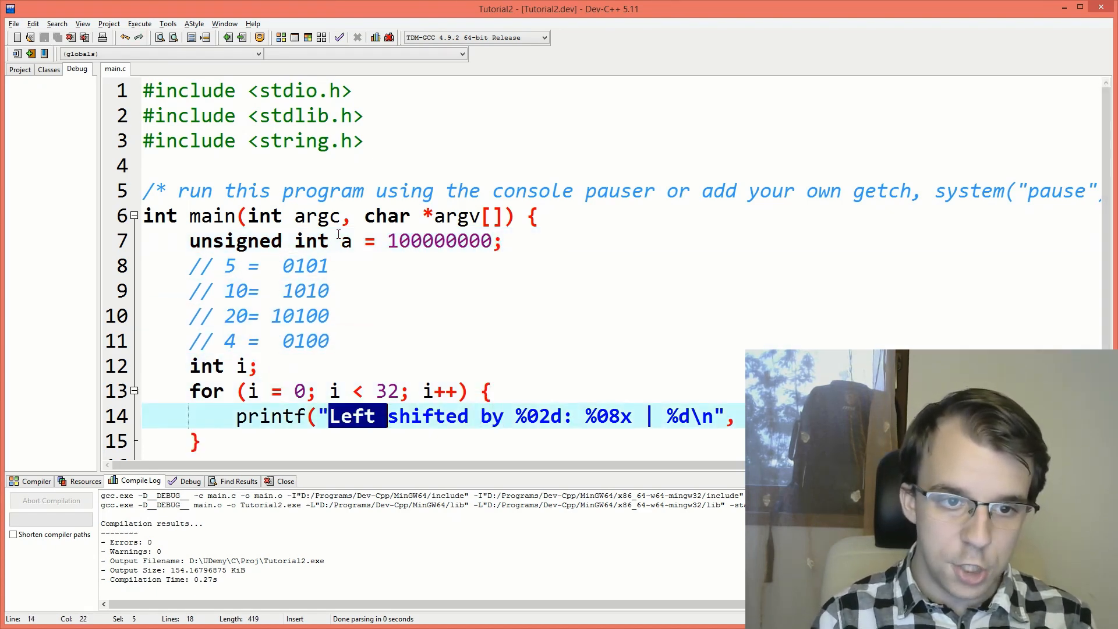
text(Right)
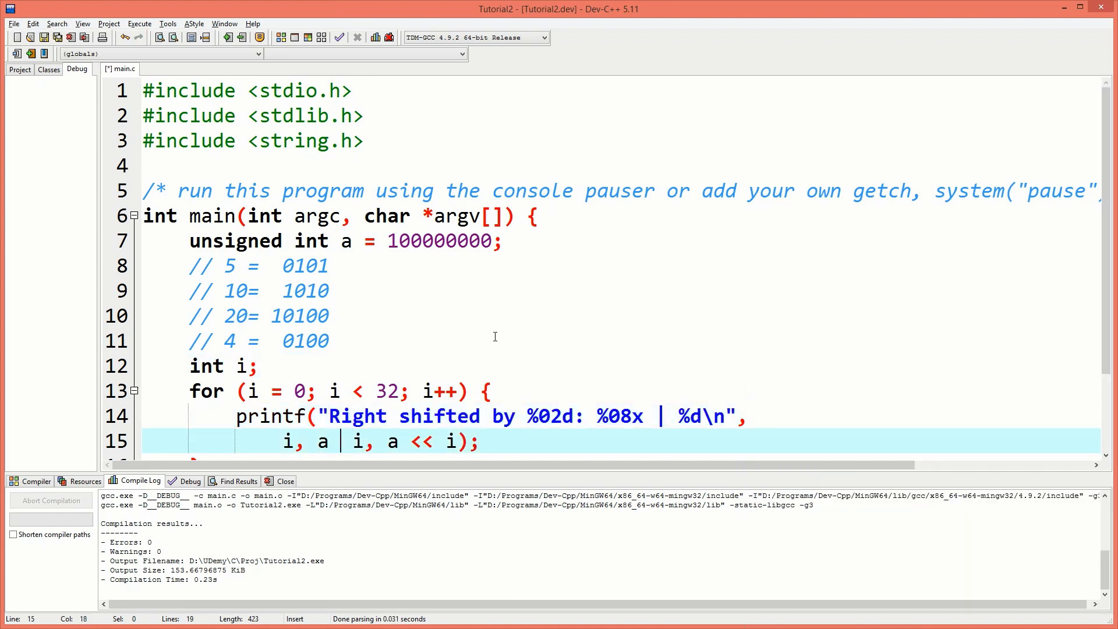
text(>>)
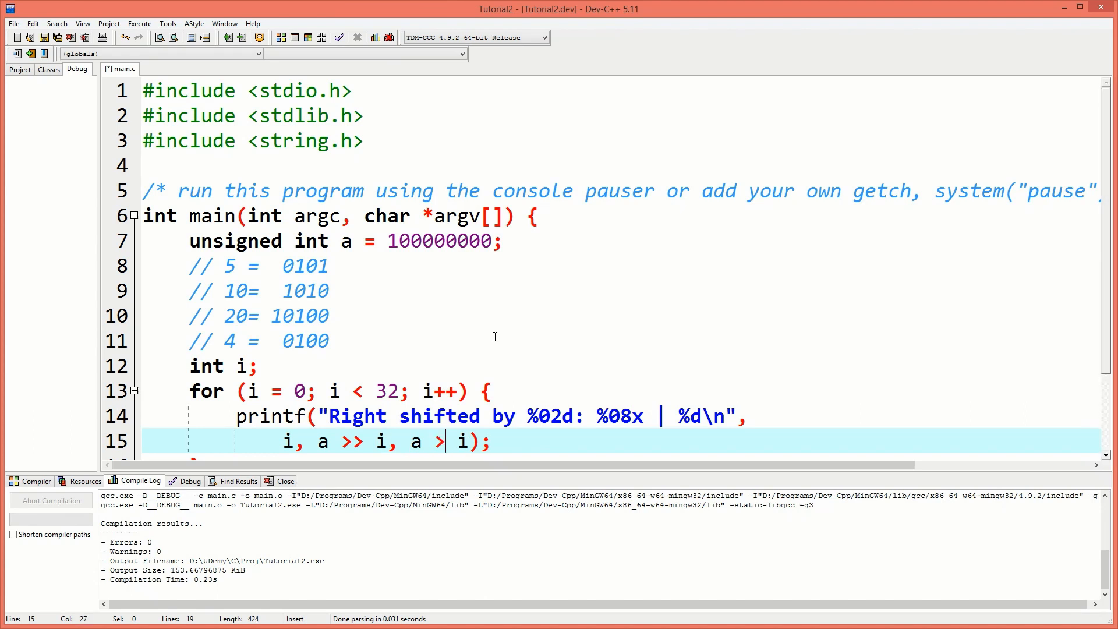
text(>)
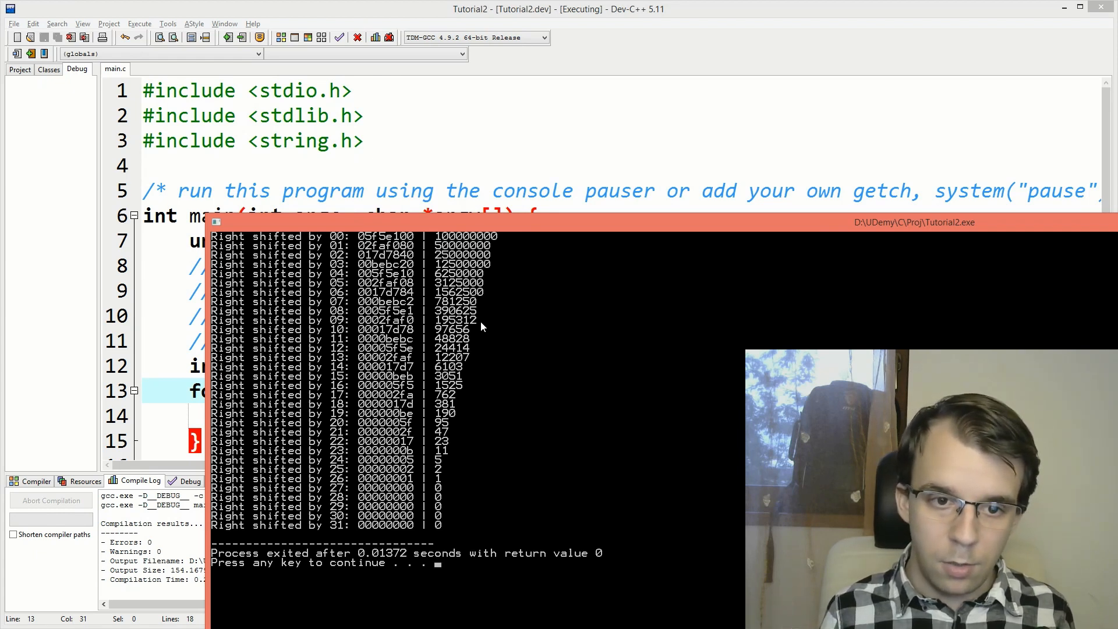
mouse_move(484, 339)
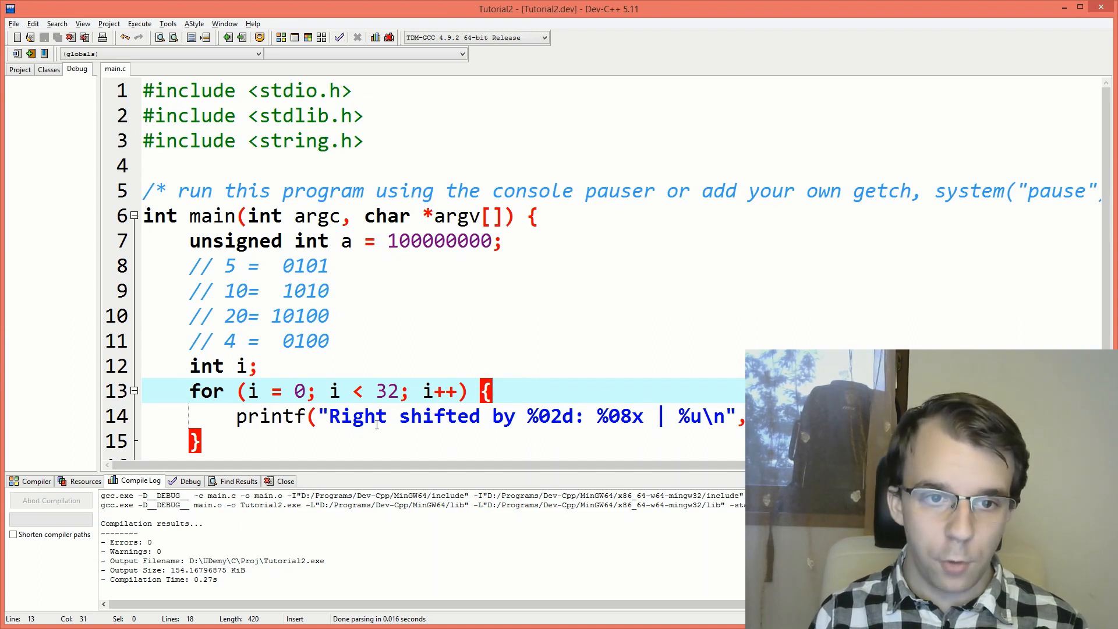
Delete the 'unsigned' keyword from a's declaration on line 7.
double_click(235, 241)
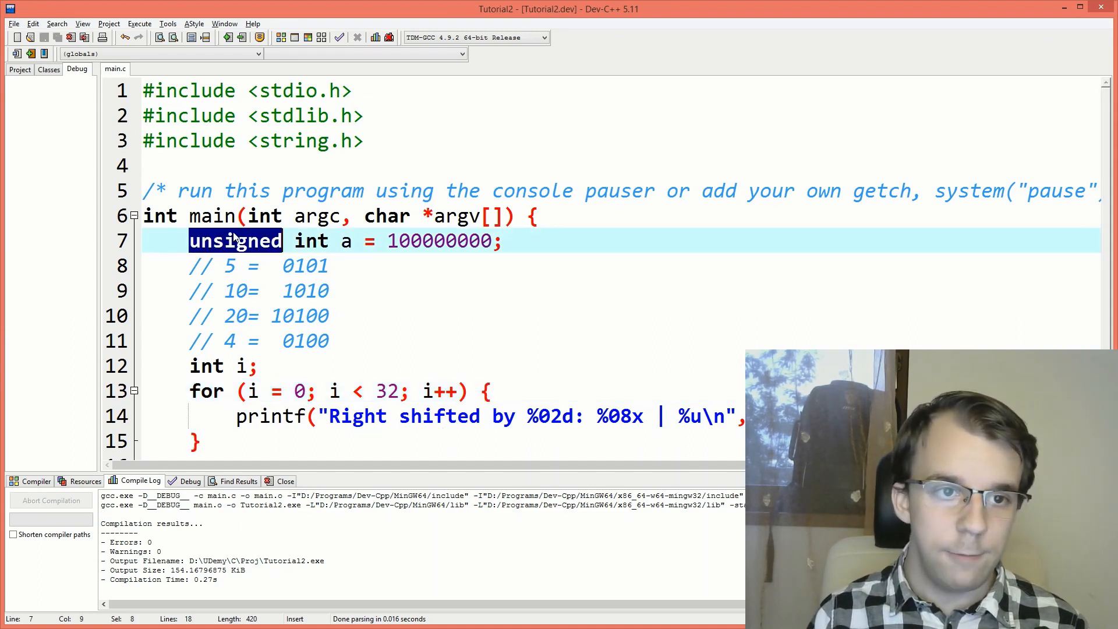
key(Delete)
text(d)
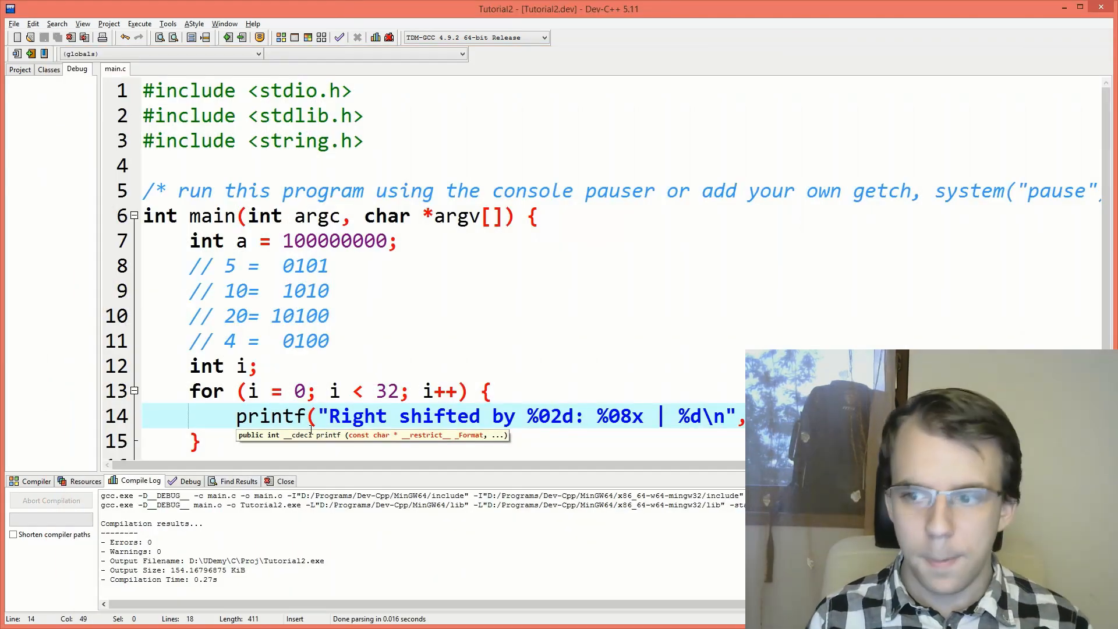
Try a minus sign on a's starting value 100000000, then restore the original value.
double_click(329, 241)
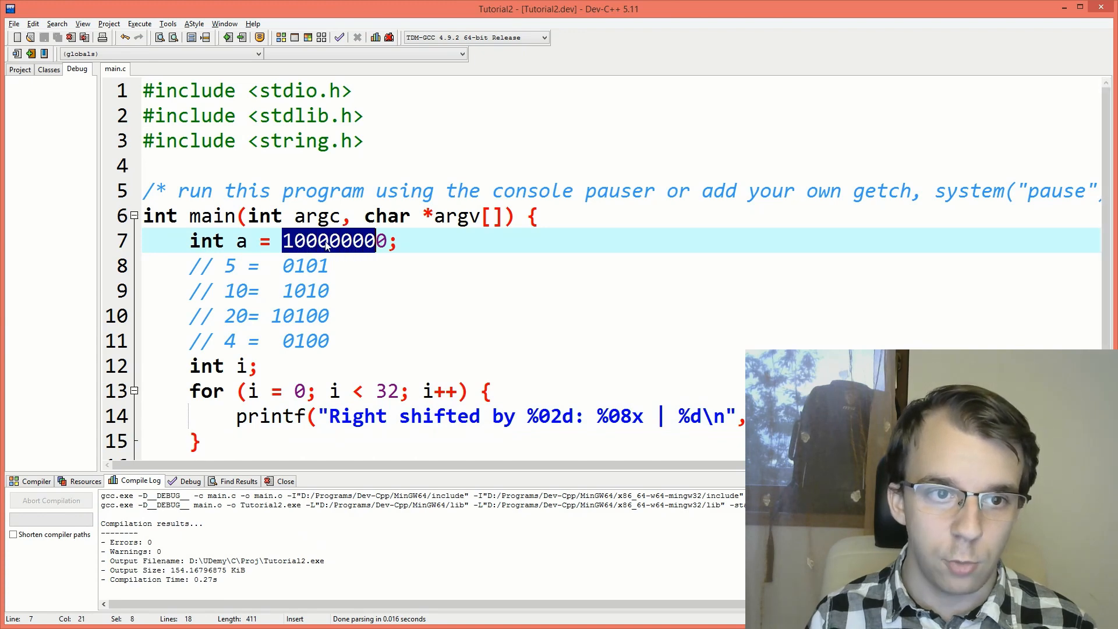
text(-)
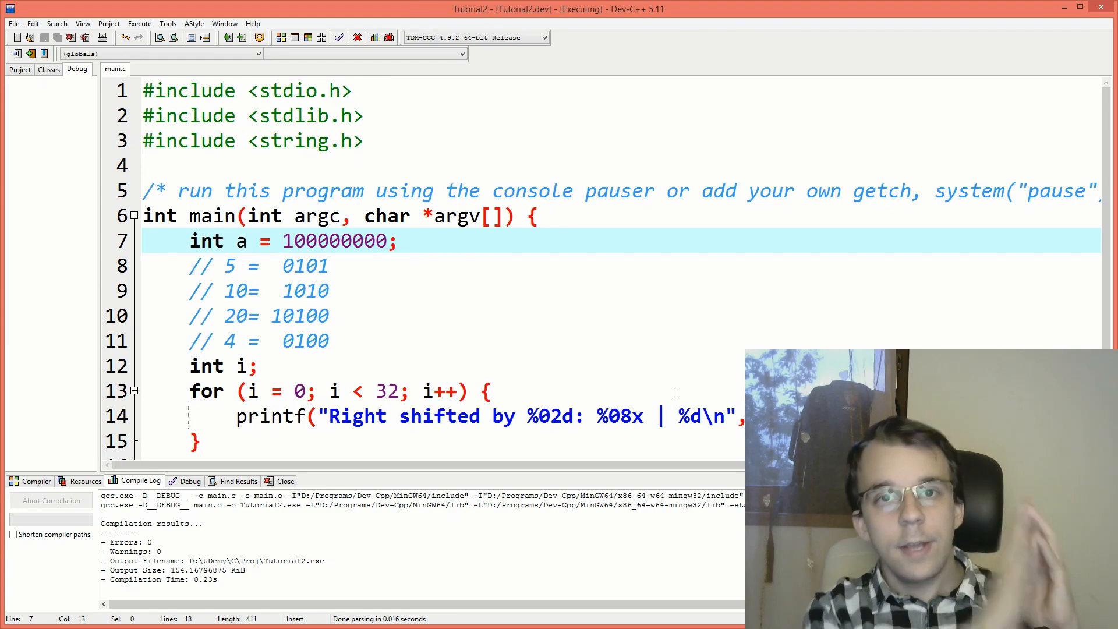
click(284, 241)
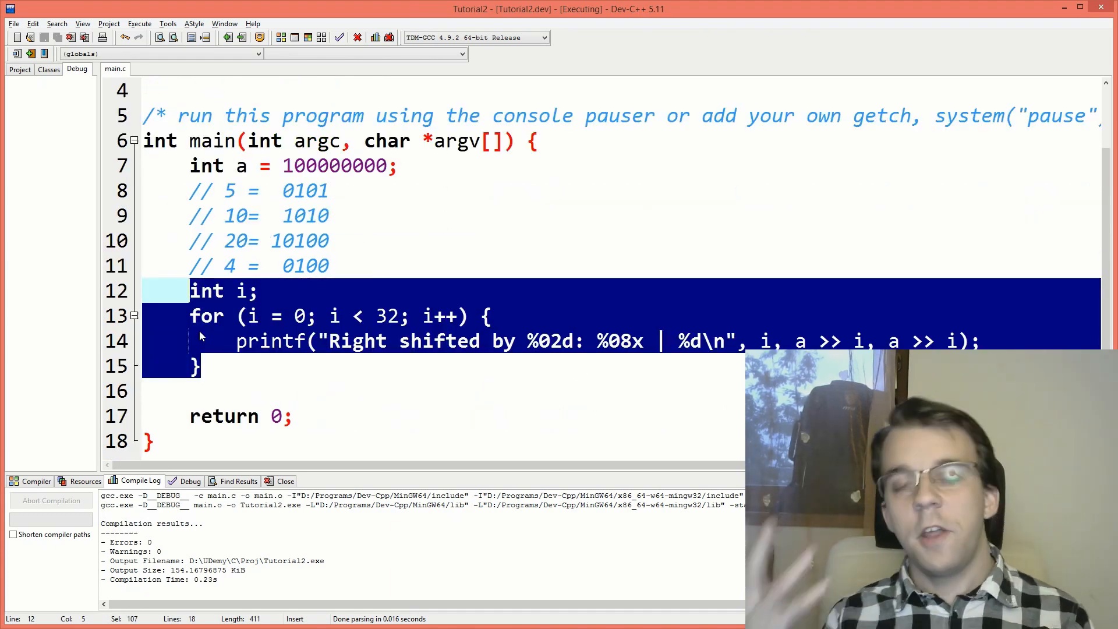
Replace the shift loop with the statement a <<= 2;.
click(819, 340)
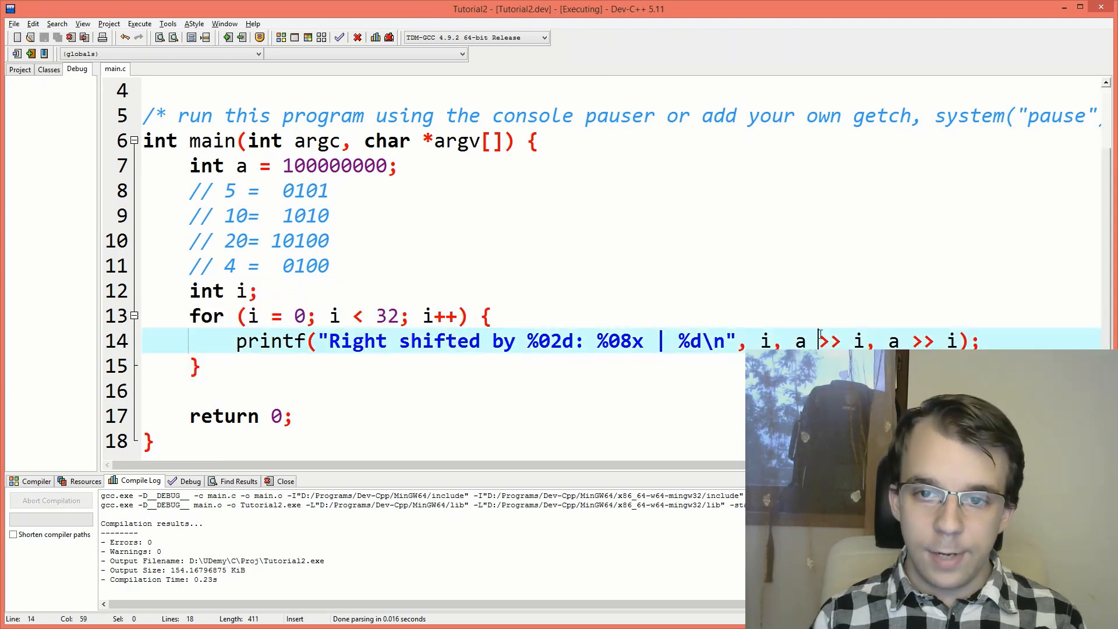
double_click(829, 341)
text(a = a)
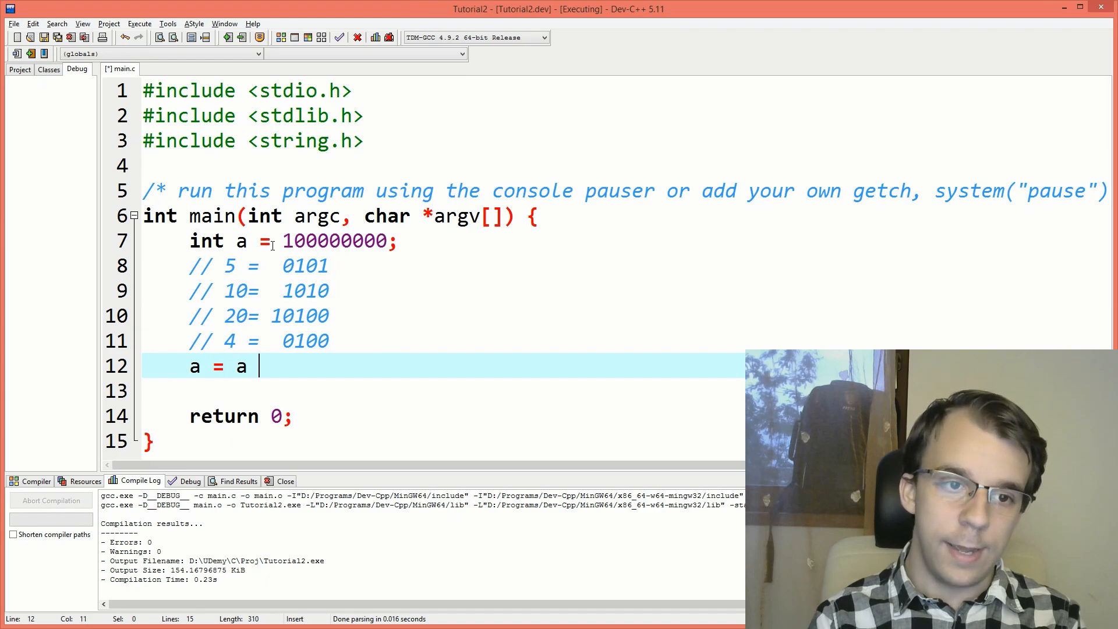
text(<< 2)
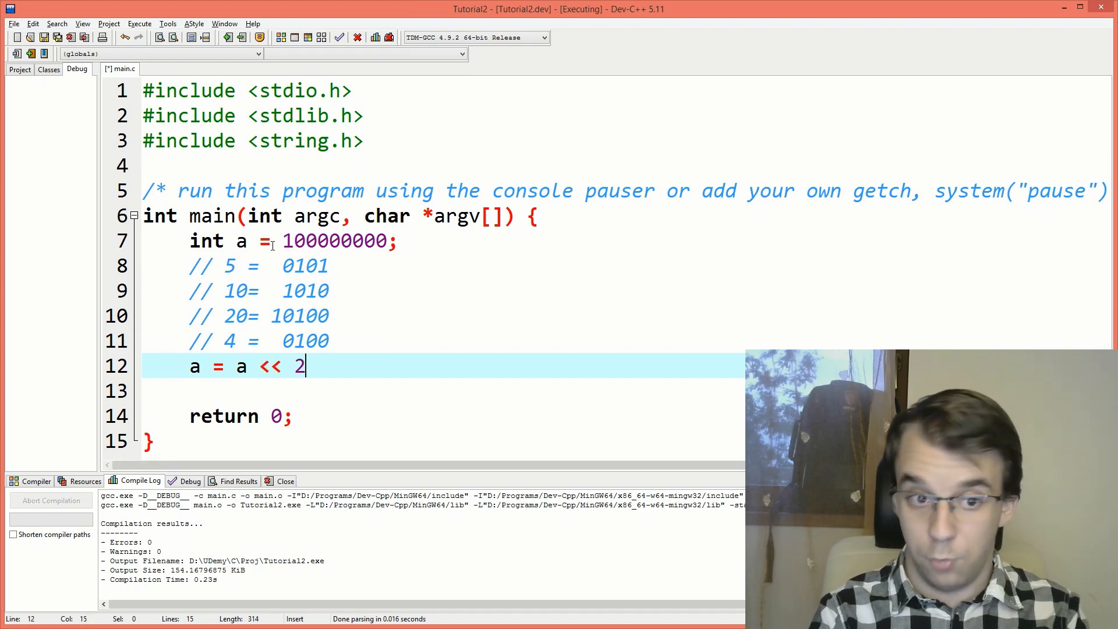
text(;)
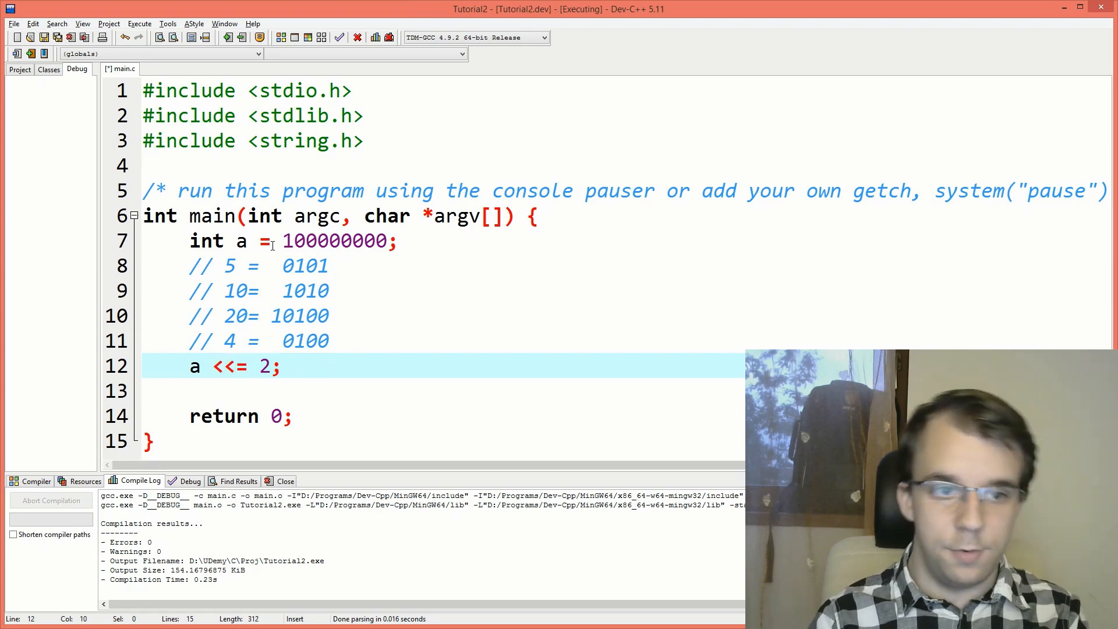
Add printf("%d\n", a); on the next line to print a.
text([)
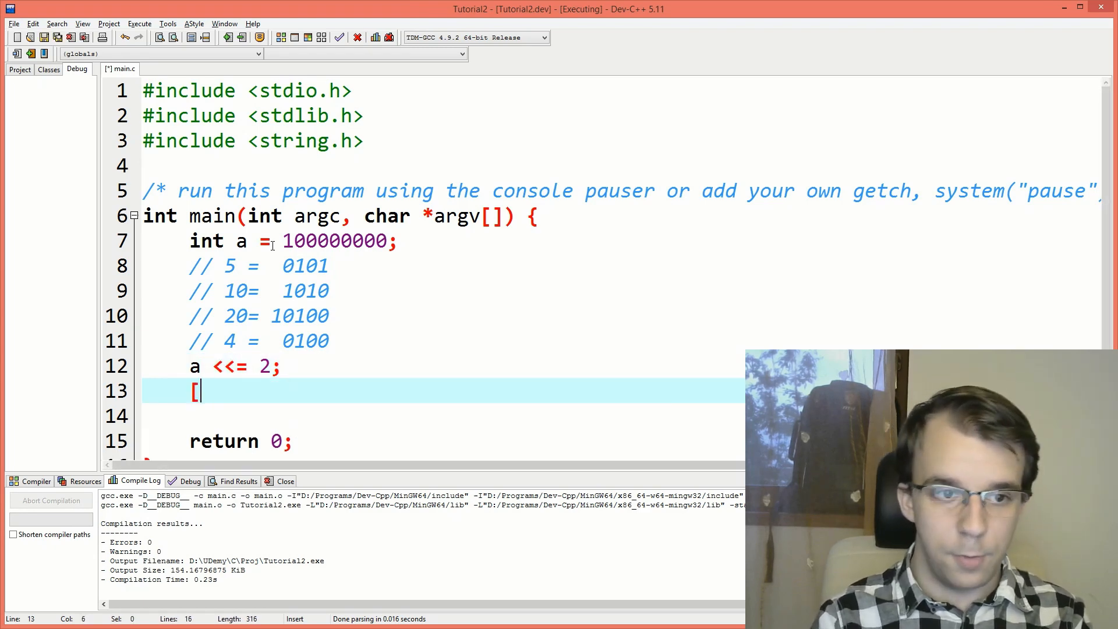
text(printf("%)
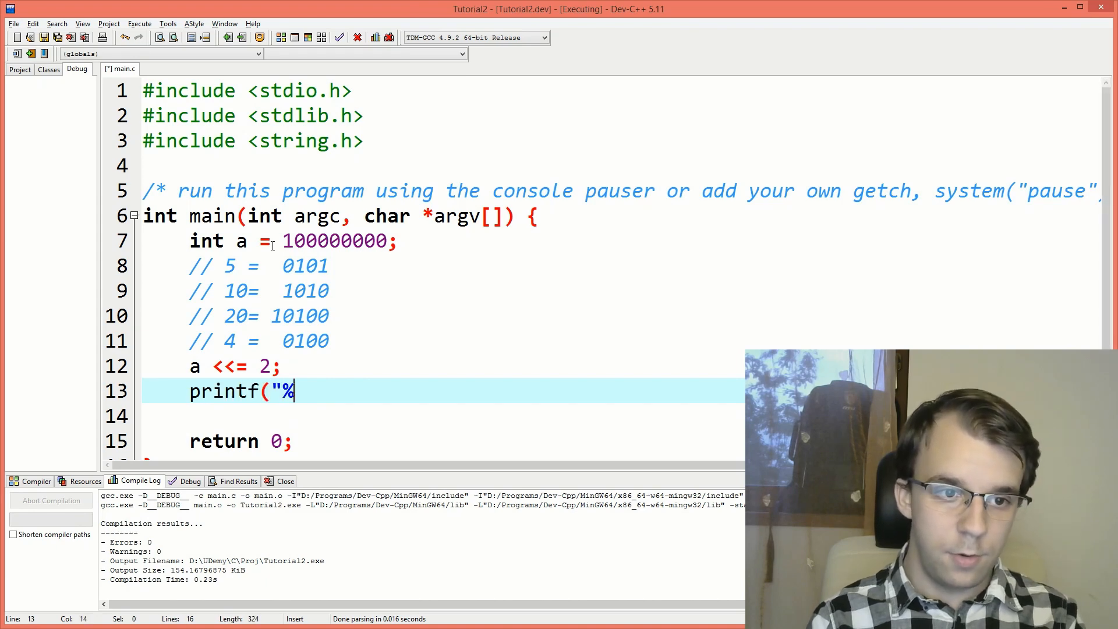
text(d\n)
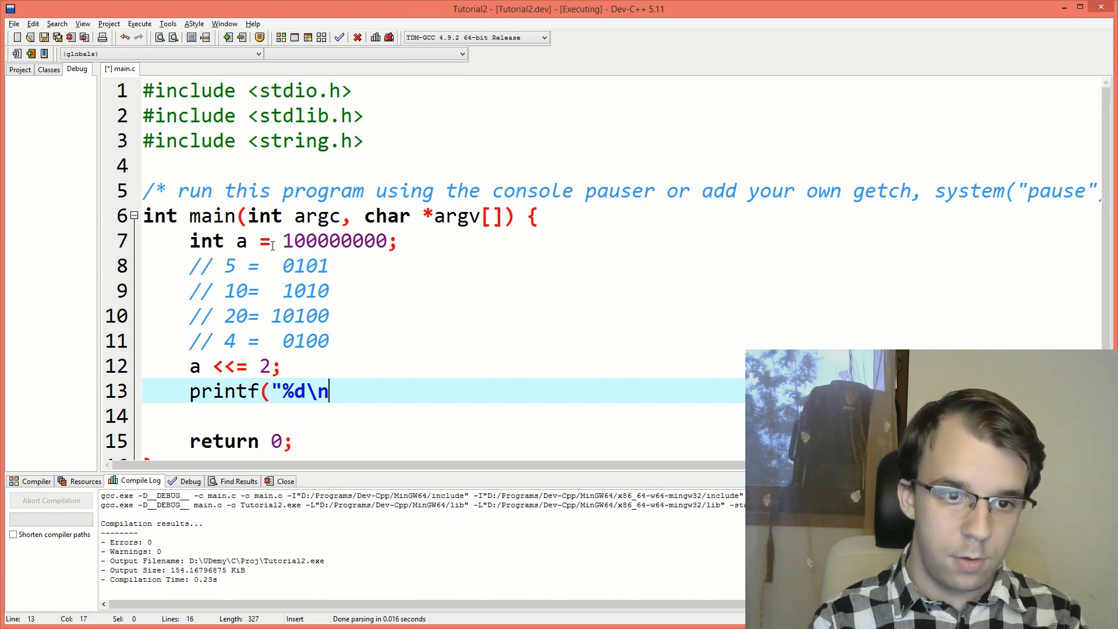
text(", a);)
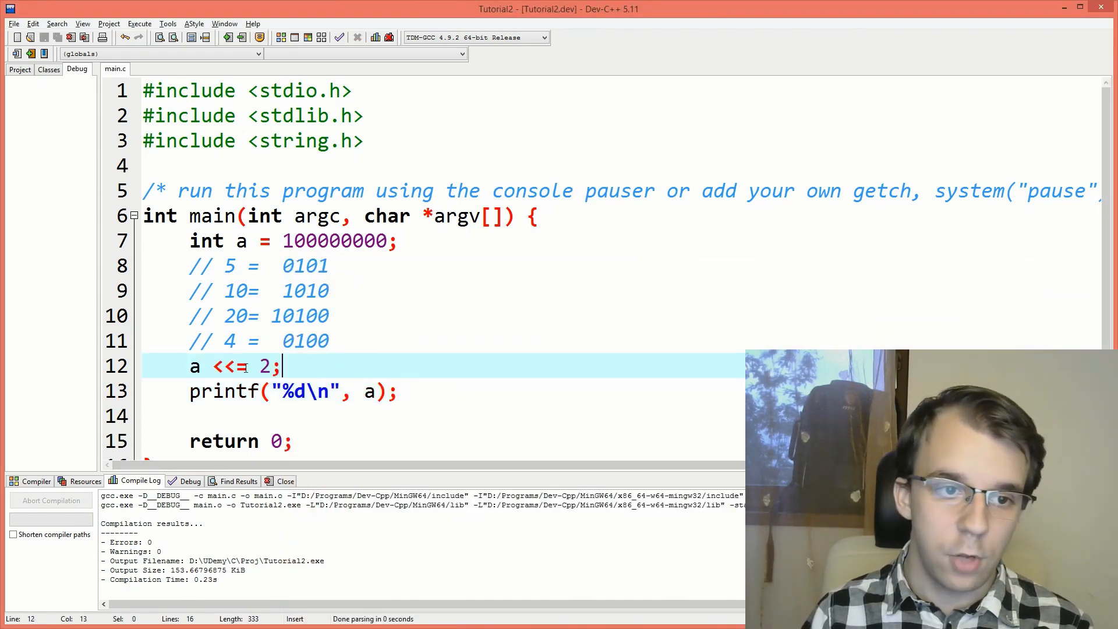
Change line 12's operator to >>= so it reads a >>= 2;.
text(>>)
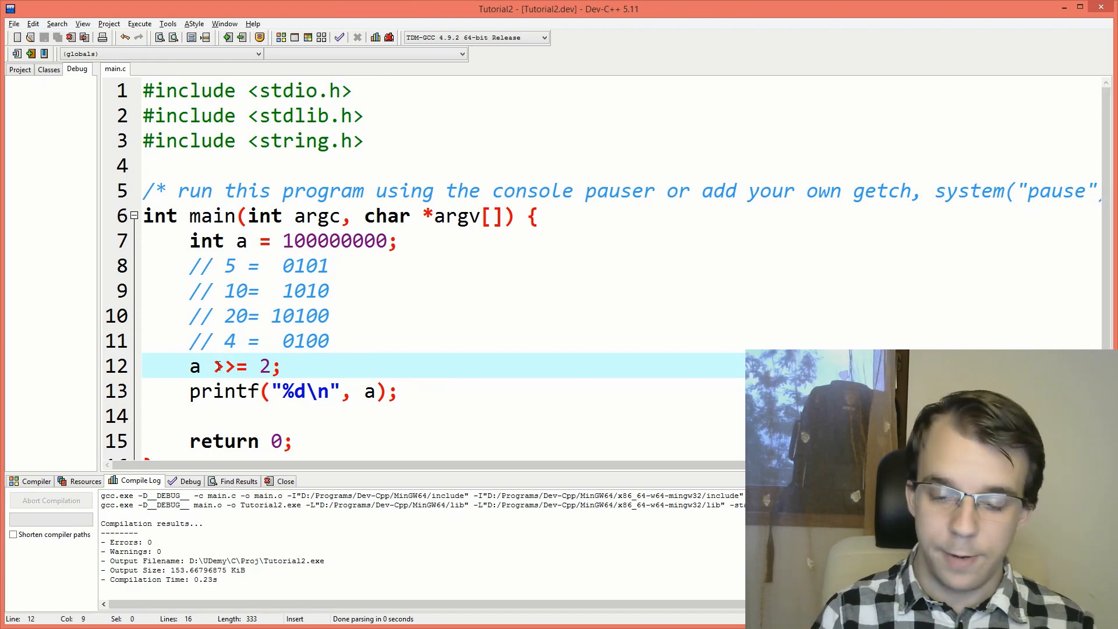